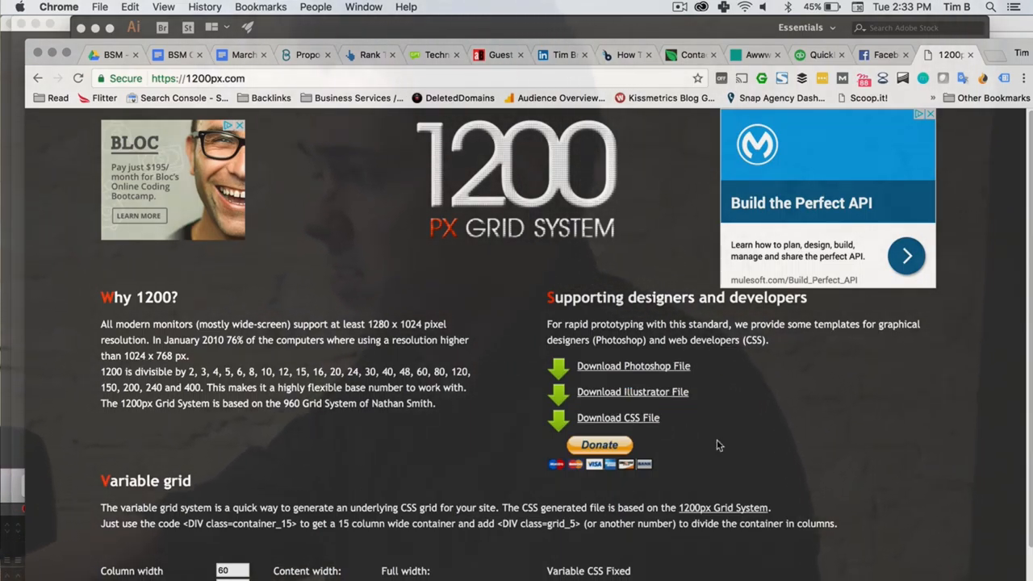
mouse_move(688, 418)
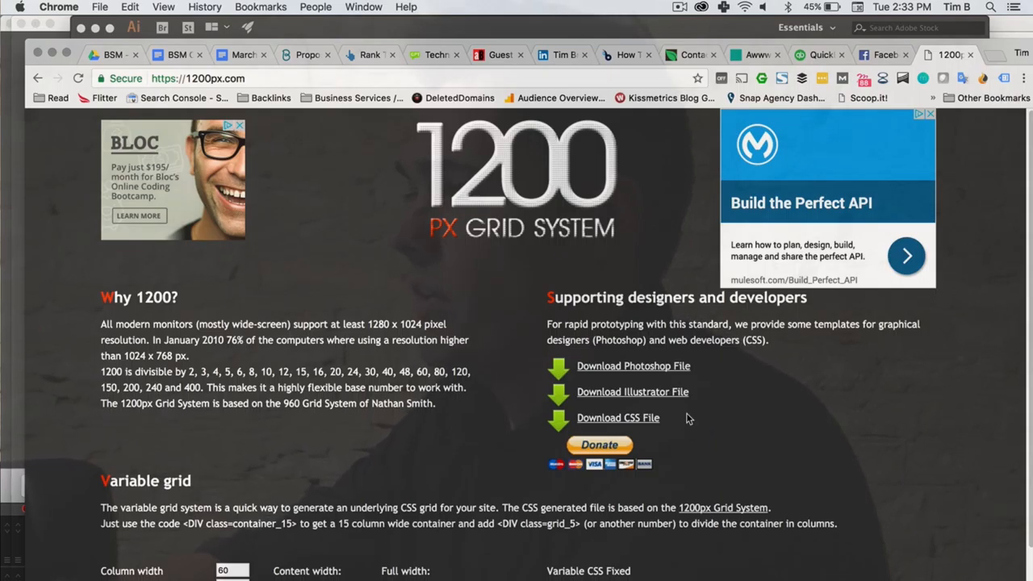
mouse_move(631, 392)
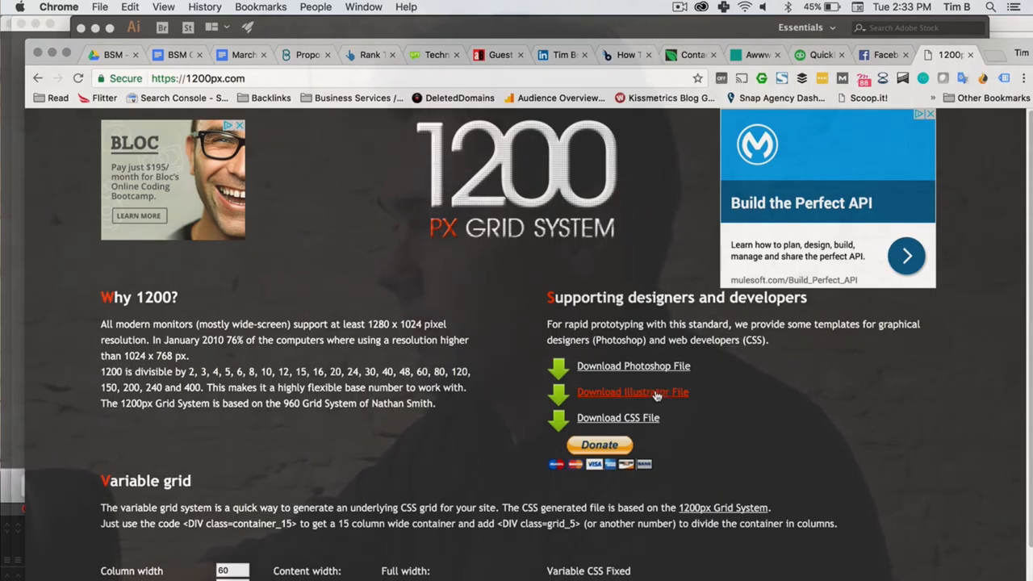
Download the 1200px Grid System's Illustrator template file from 1200px.com.
click(632, 391)
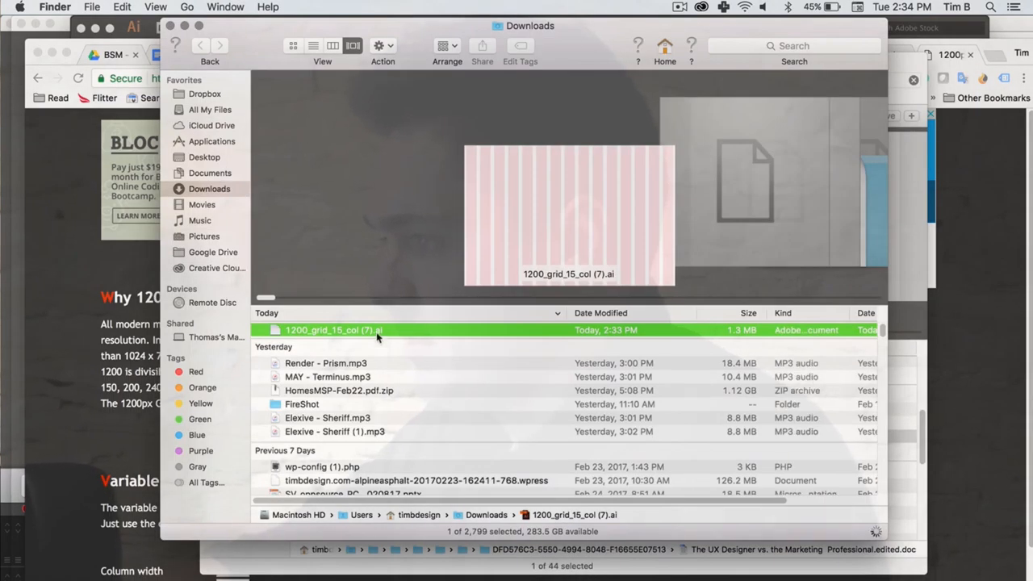
Open the downloaded 1200_grid_15_col (7).ai file in Adobe Illustrator CC 2017 from Finder.
right_click(333, 330)
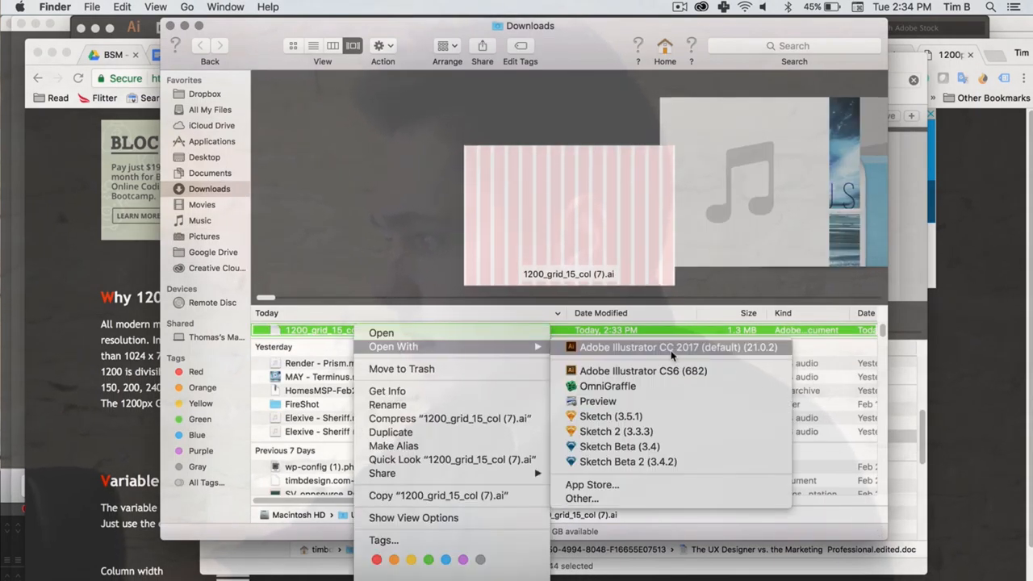
click(678, 347)
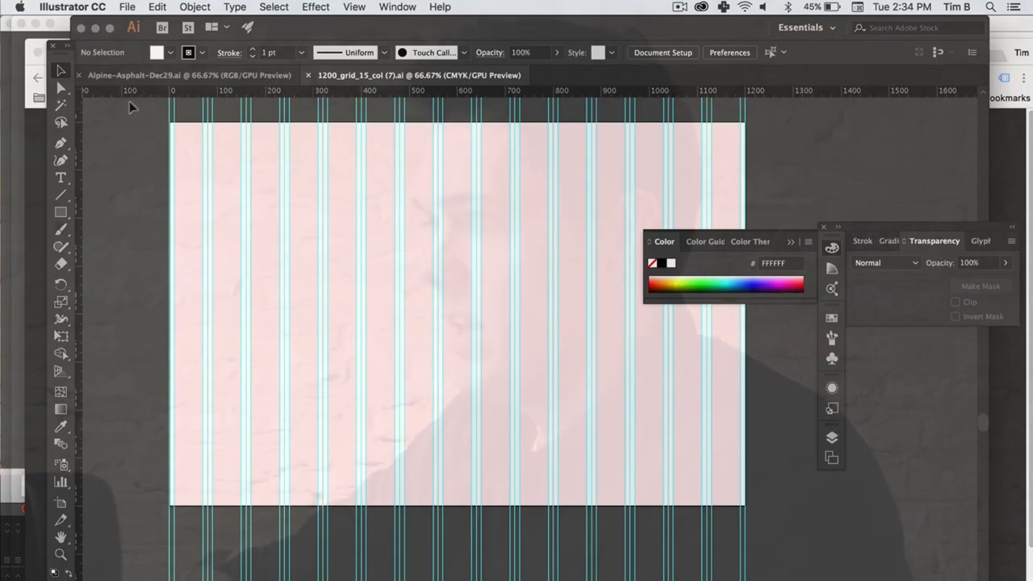
Go to the File menu to reach Document Setup for enlarging the artboard.
click(126, 6)
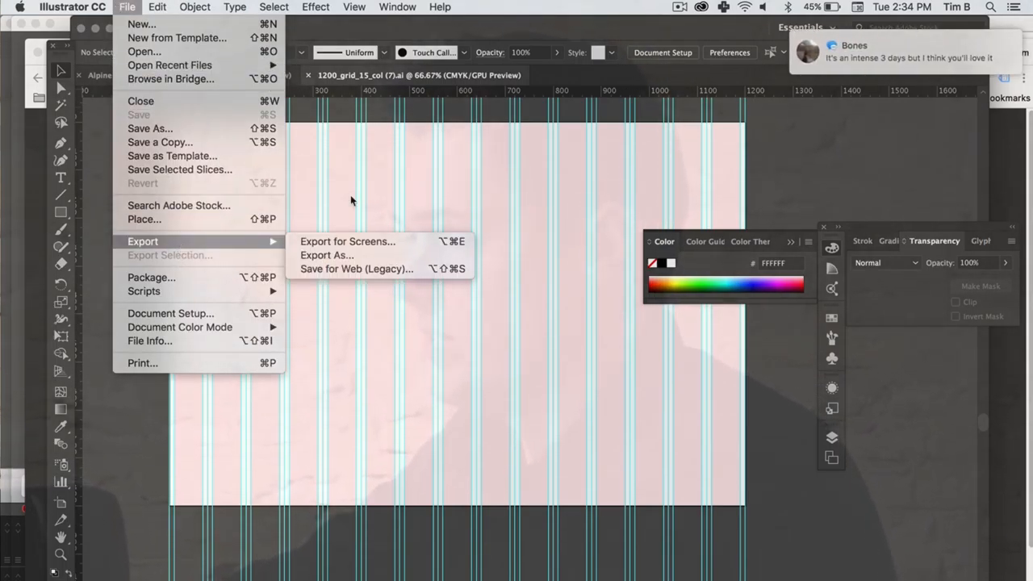
mouse_move(170, 313)
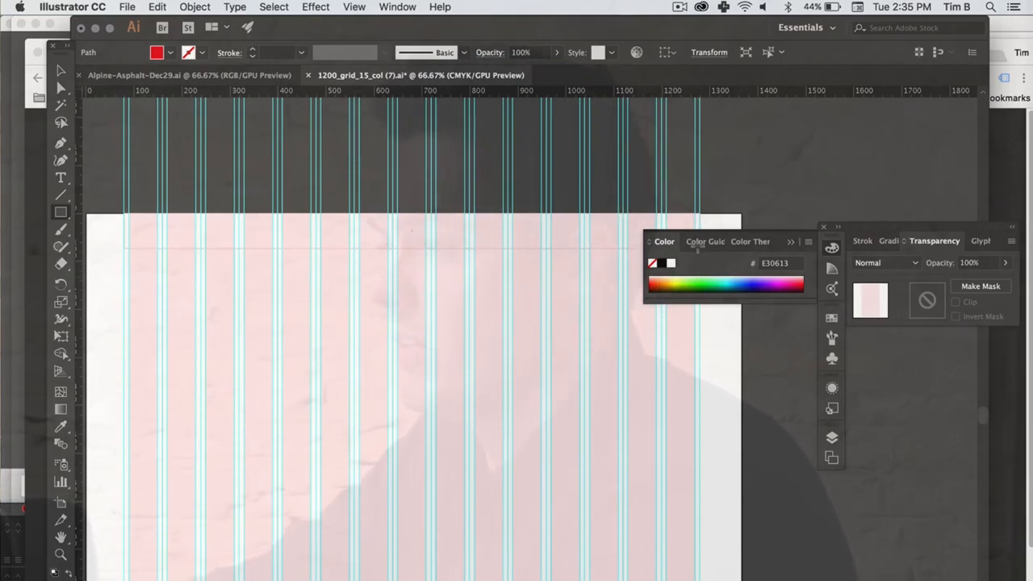
Draw a header bar across the top of the page filled white #FFFFFF.
drag(125, 214, 690, 250)
text(FFFFFF)
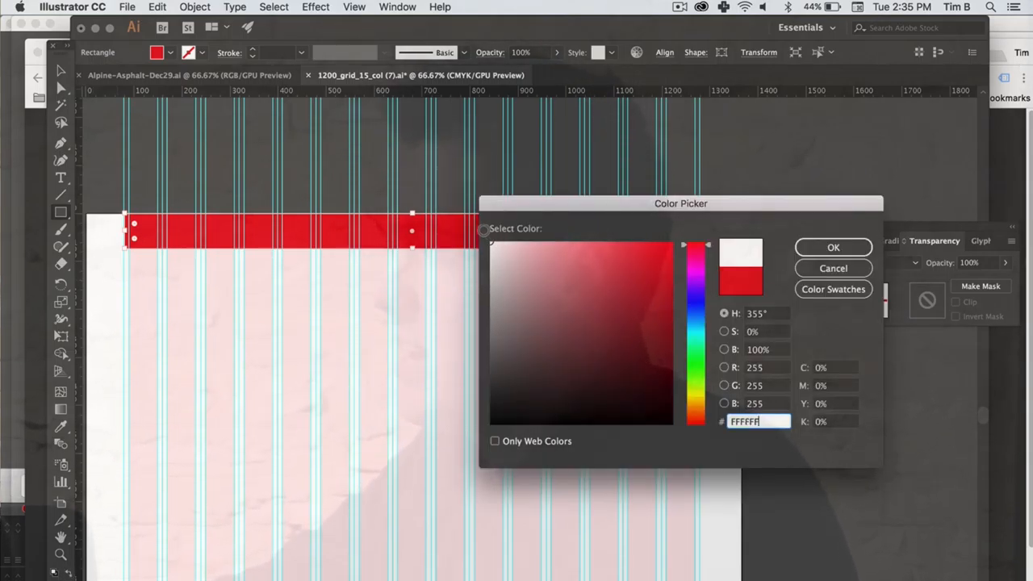
click(833, 247)
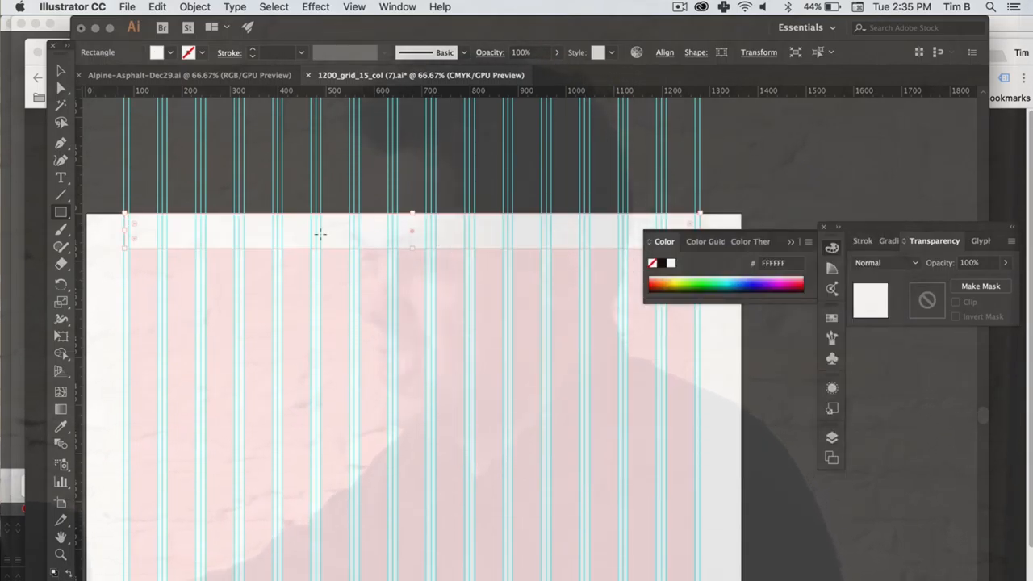
click(270, 230)
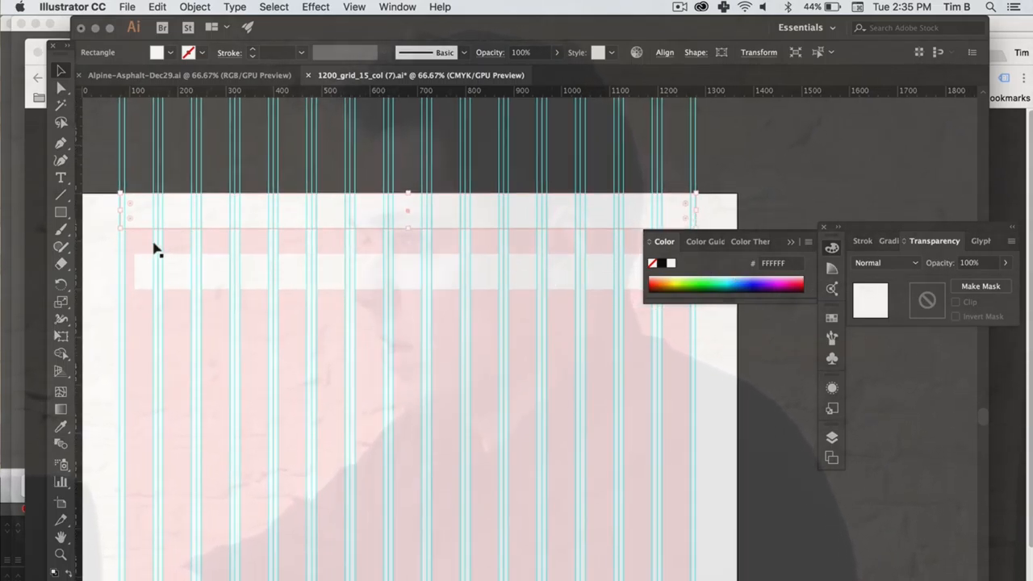
mouse_move(61, 227)
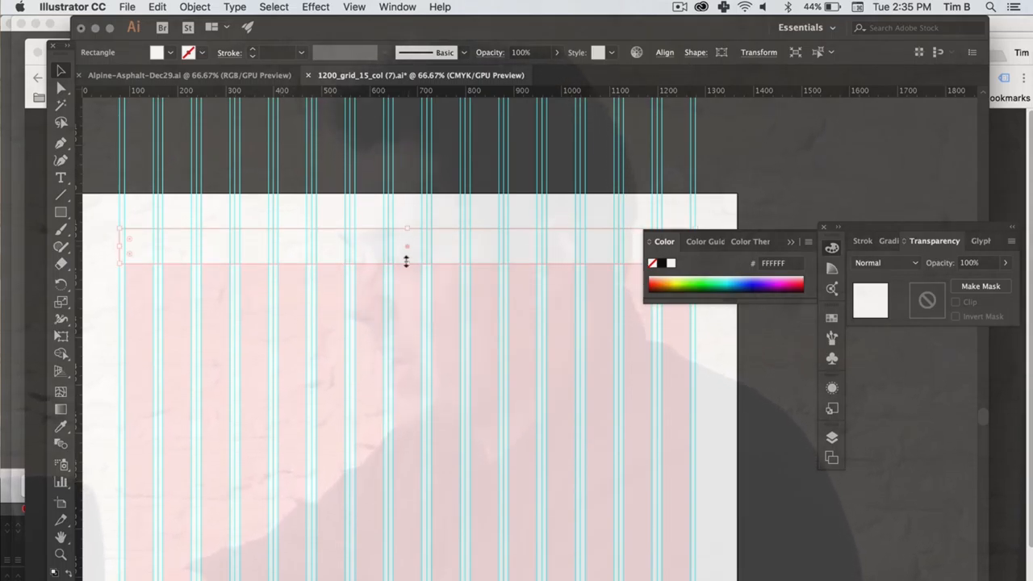
Draw a large hero block below the header filled light gray #D1D1D1.
drag(406, 262, 428, 520)
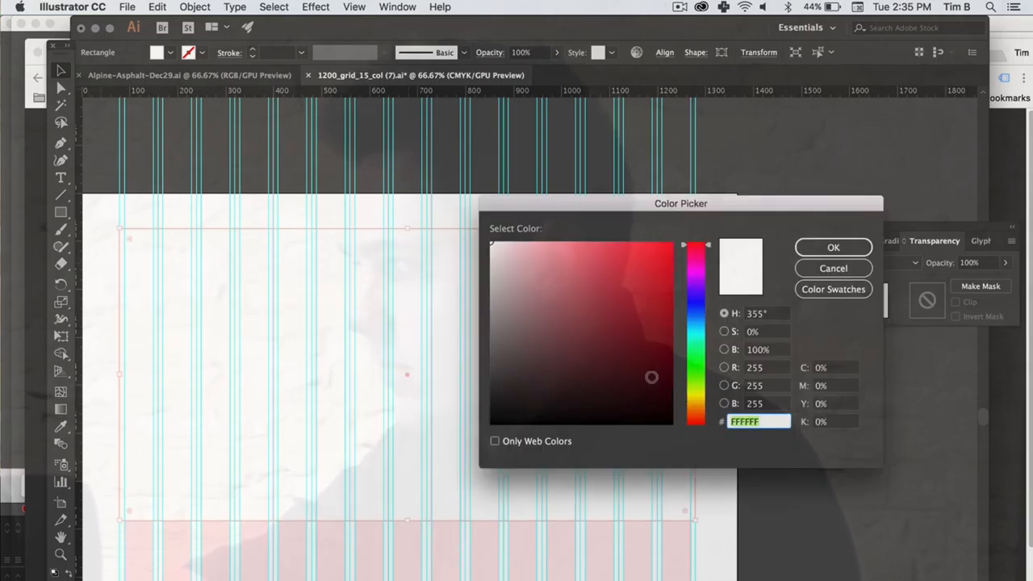
drag(651, 376, 484, 272)
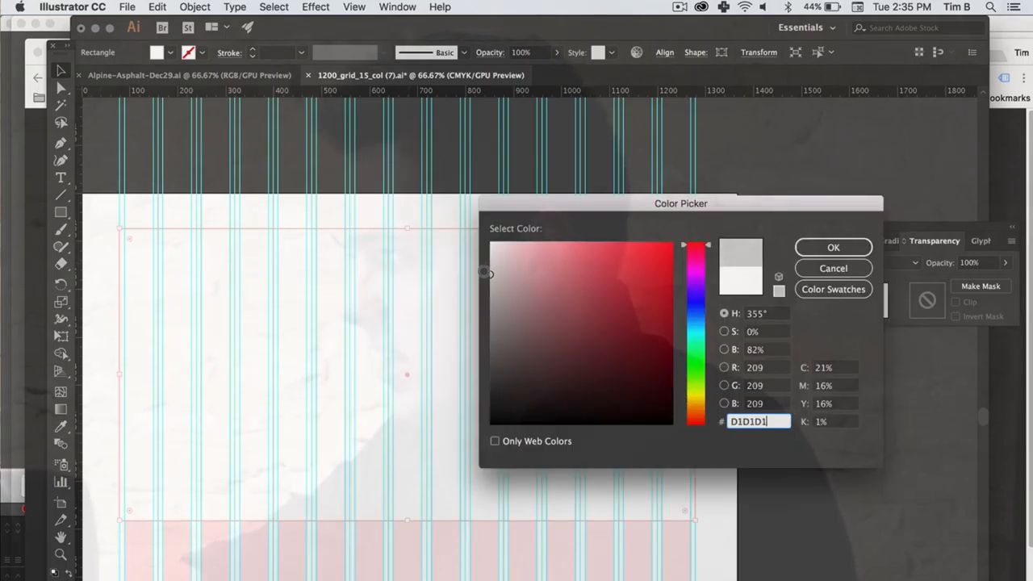
click(832, 247)
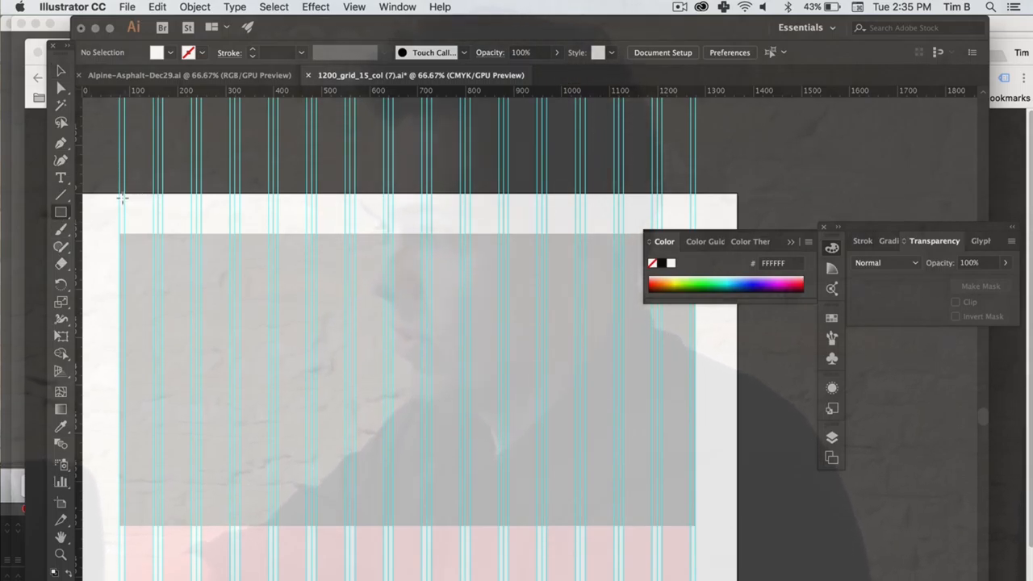
Draw a small logo box at the header's top left with a #282828 dark gray stroke.
drag(121, 198, 230, 222)
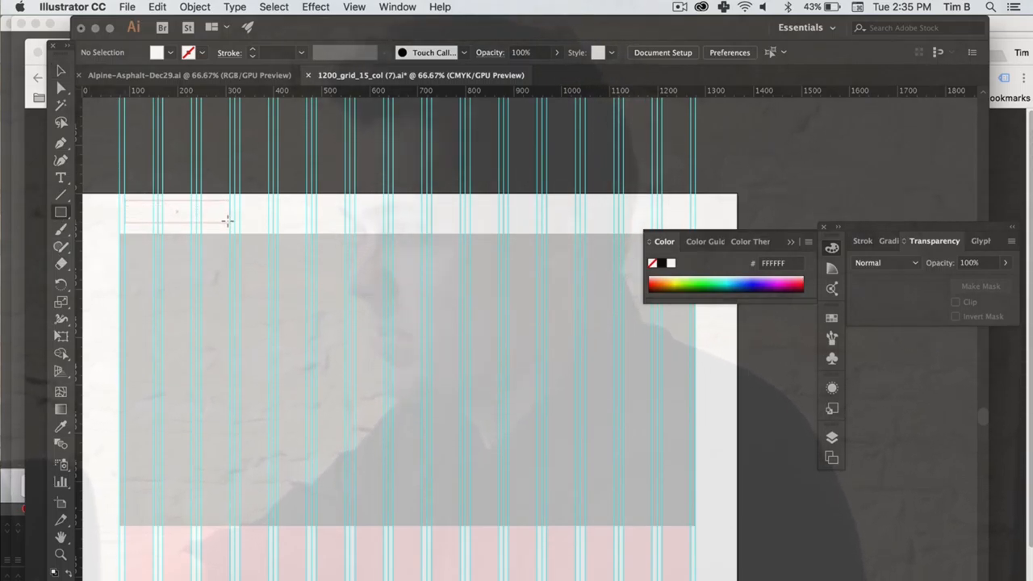
drag(124, 201, 234, 228)
text(282828)
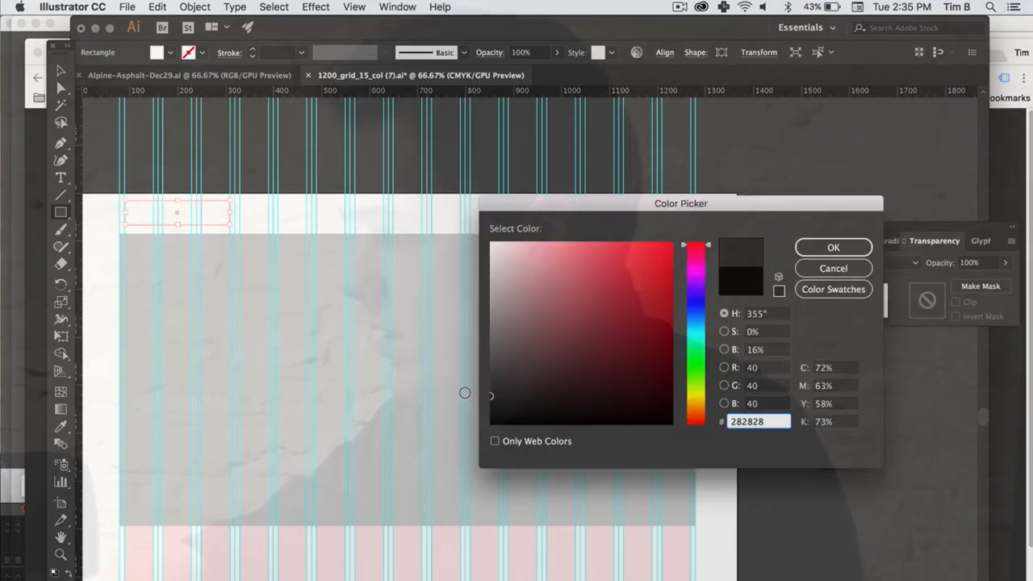
click(832, 247)
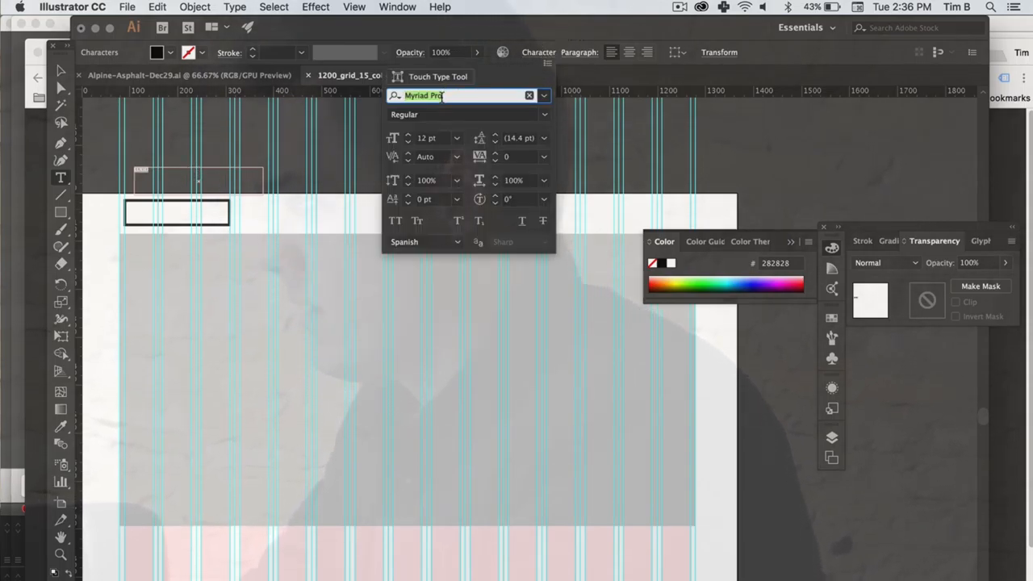
Set the logo text font to Gotham Black by searching 'Go' in the Character panel.
text(Gotha)
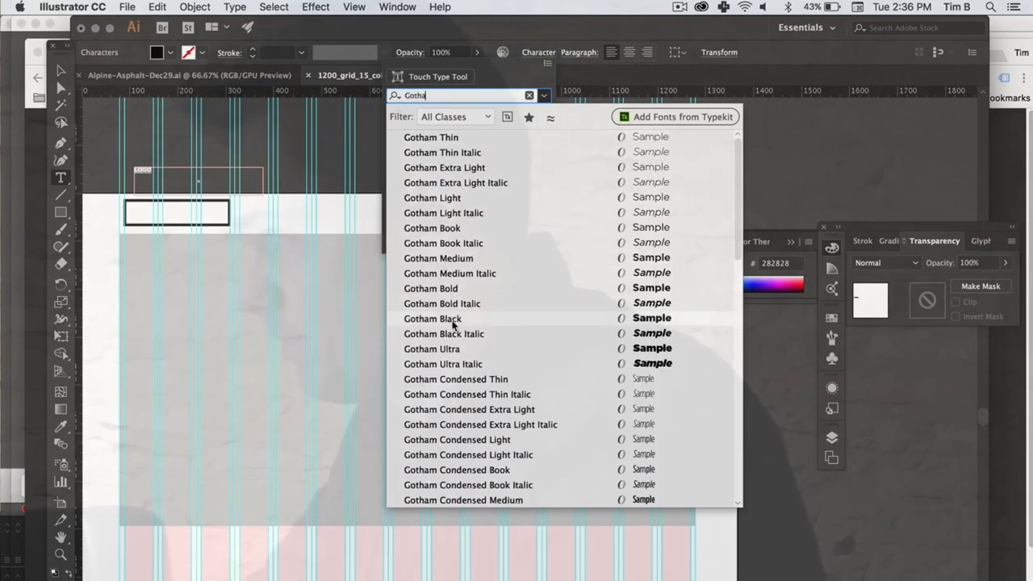
click(431, 318)
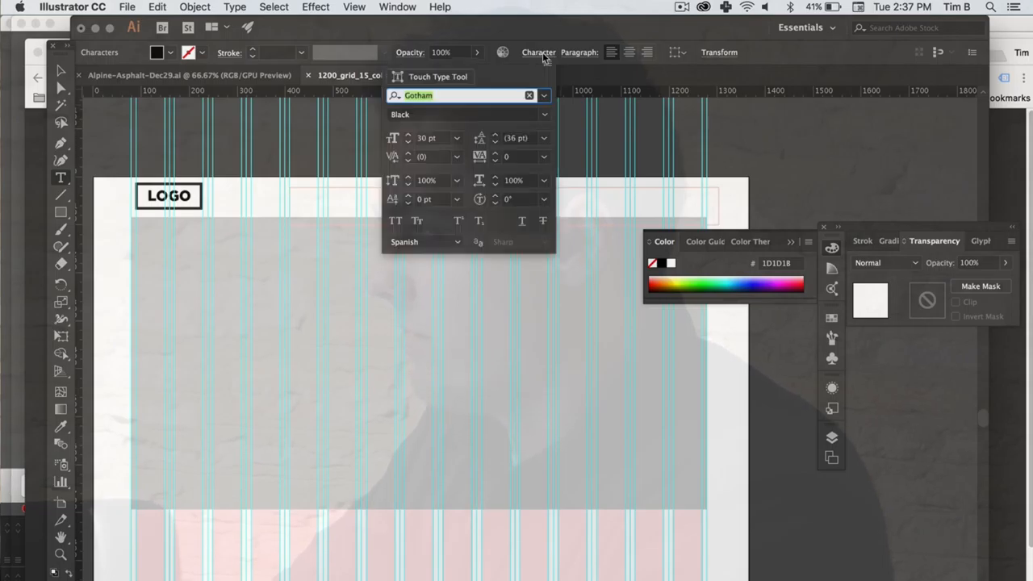
Add header navigation text reading About, Services, Blog, History.
click(544, 114)
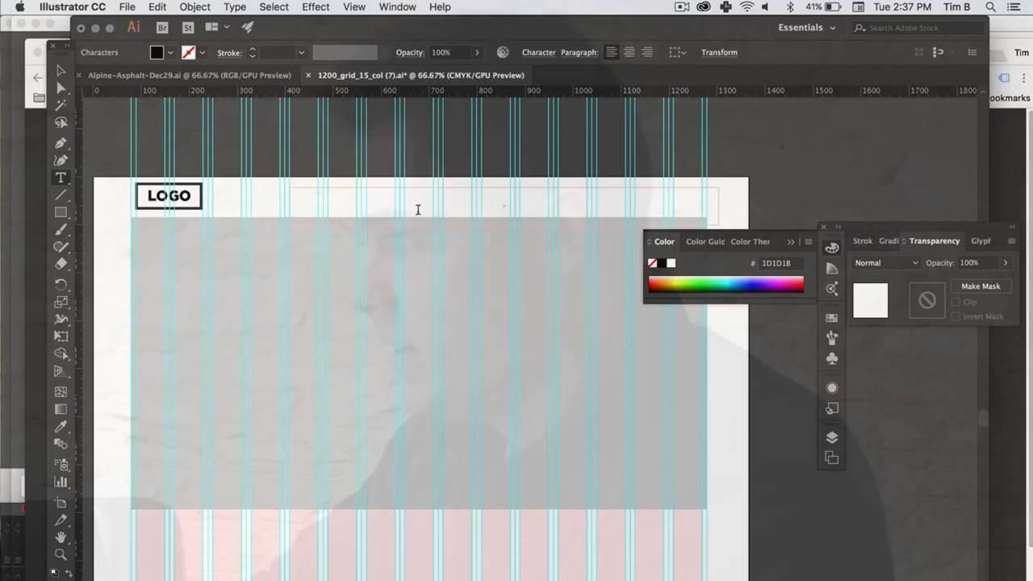
text(Abou)
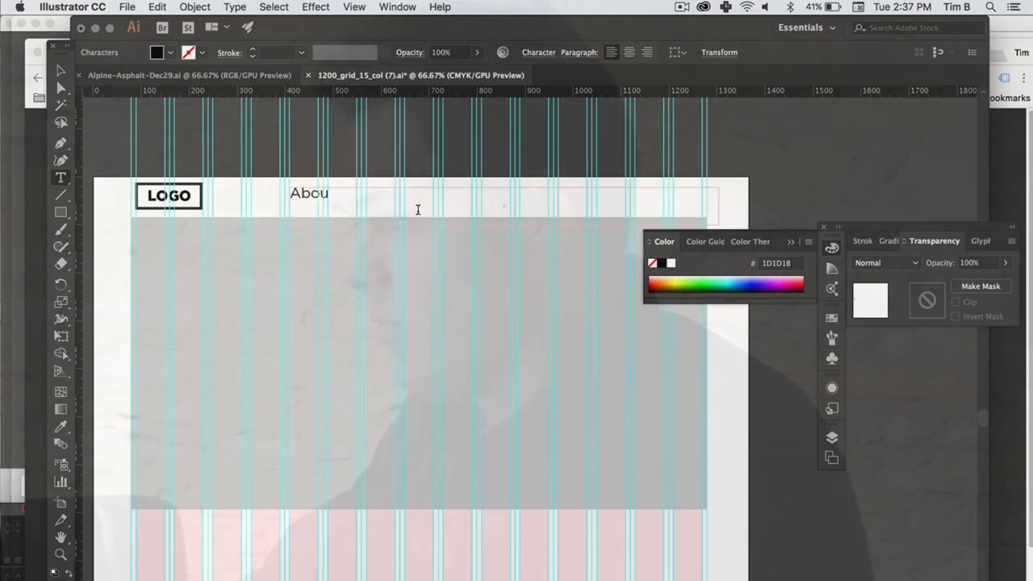
text(t)
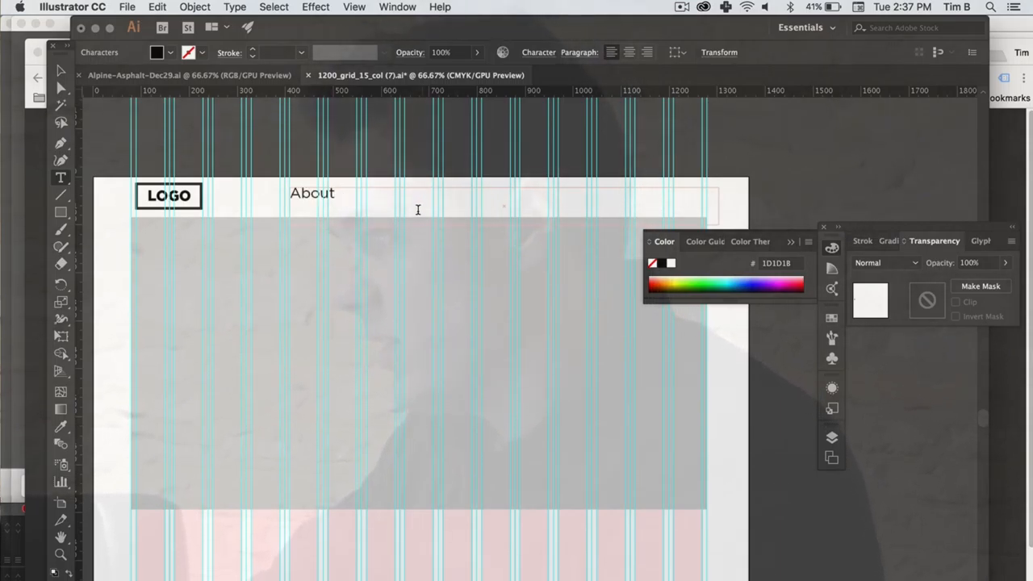
text(Serv)
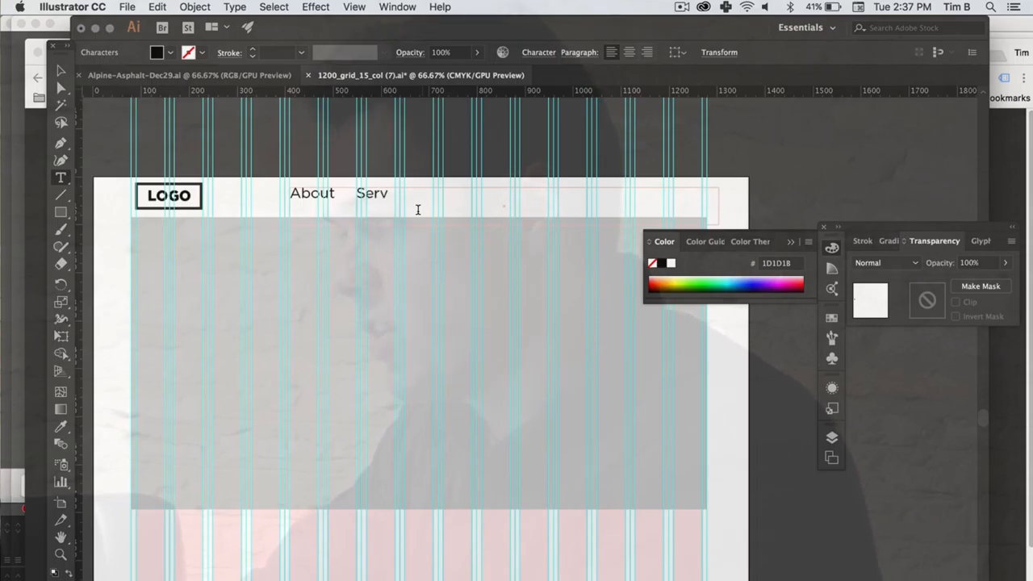
text(ices)
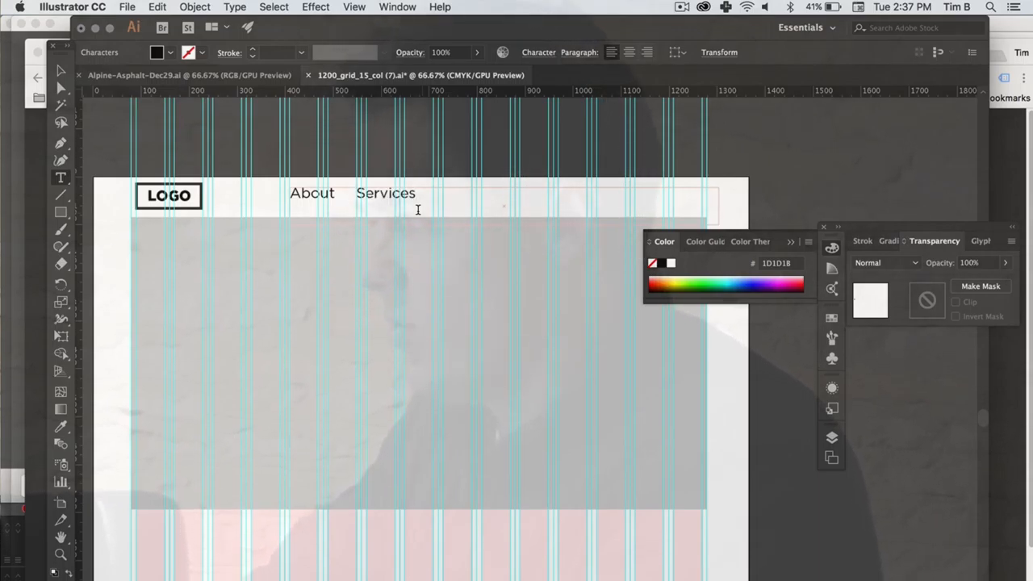
text(Blog)
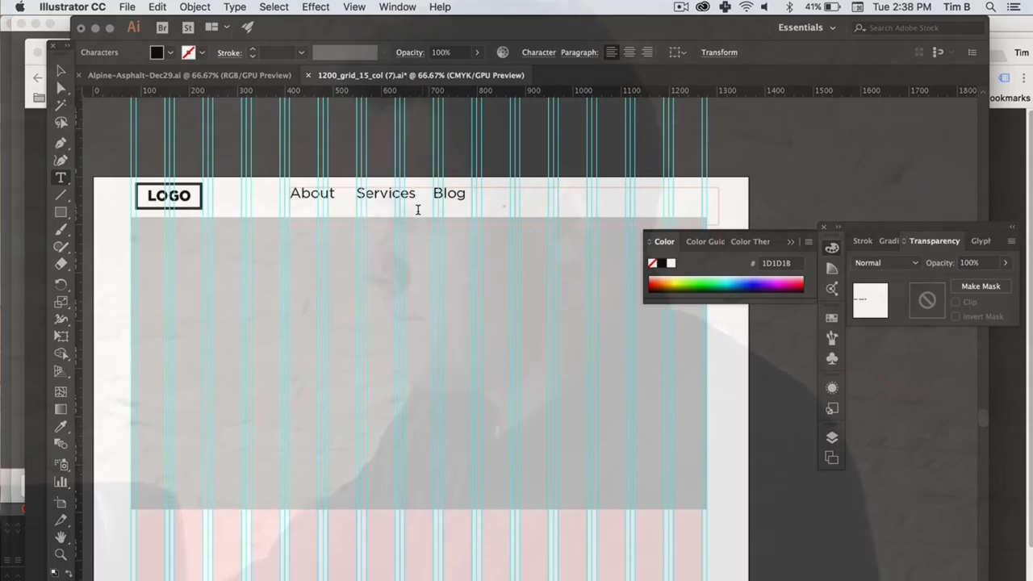
text(History)
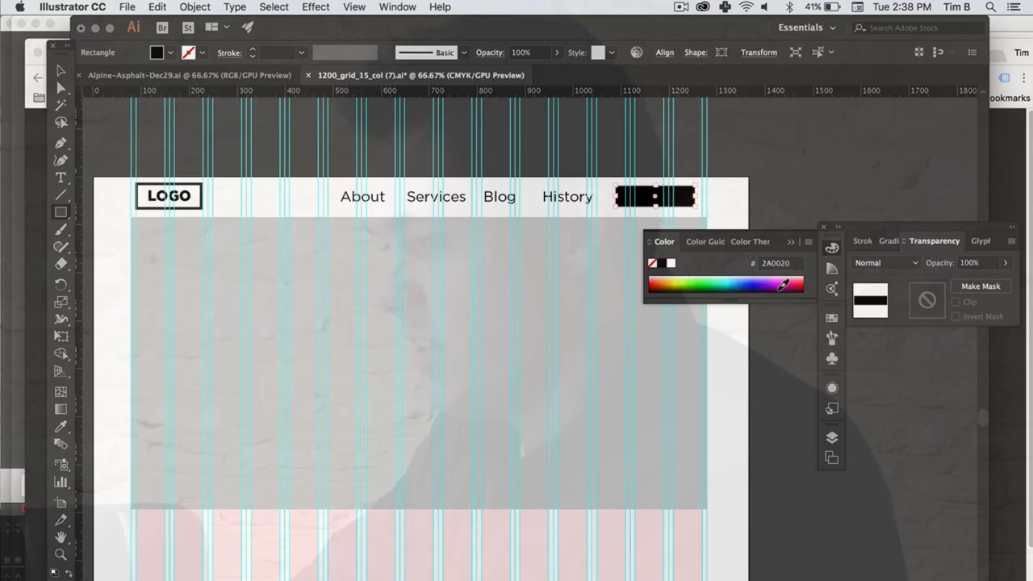
Fill the header's Contact button hot pink, then choose a deeper pink in the Color Picker.
click(783, 282)
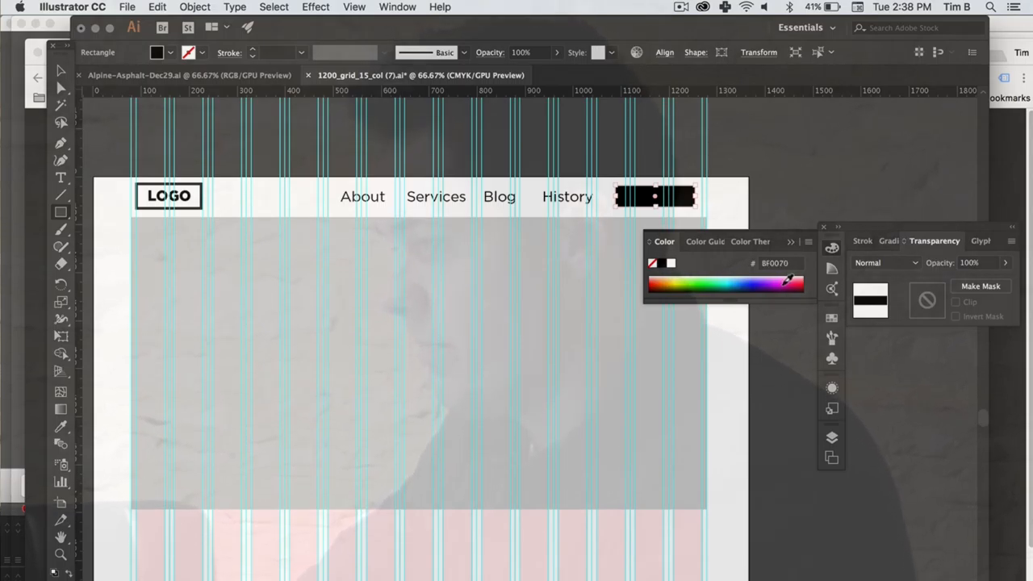
click(781, 280)
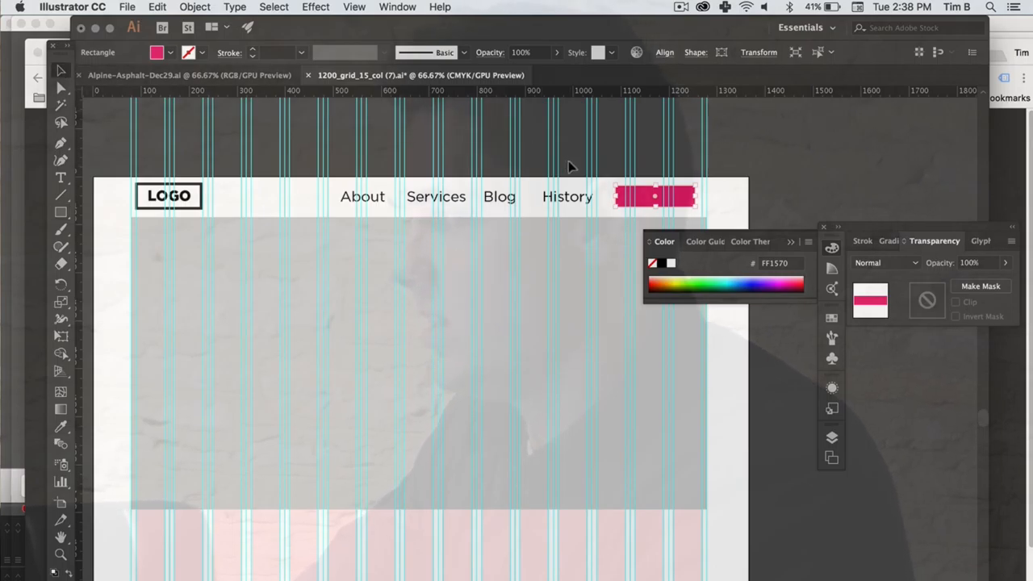
click(195, 7)
text( Contact)
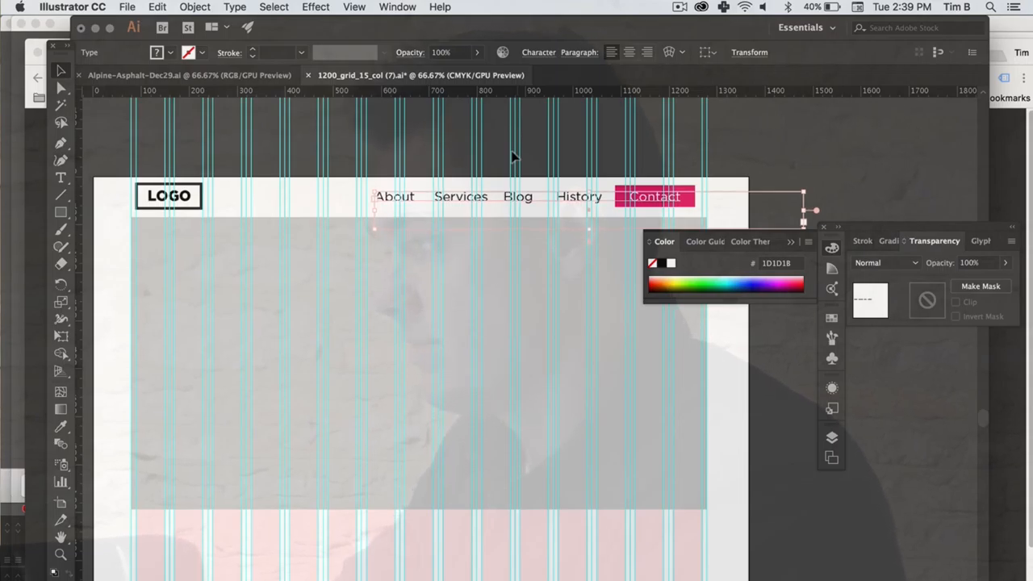
mouse_move(492, 137)
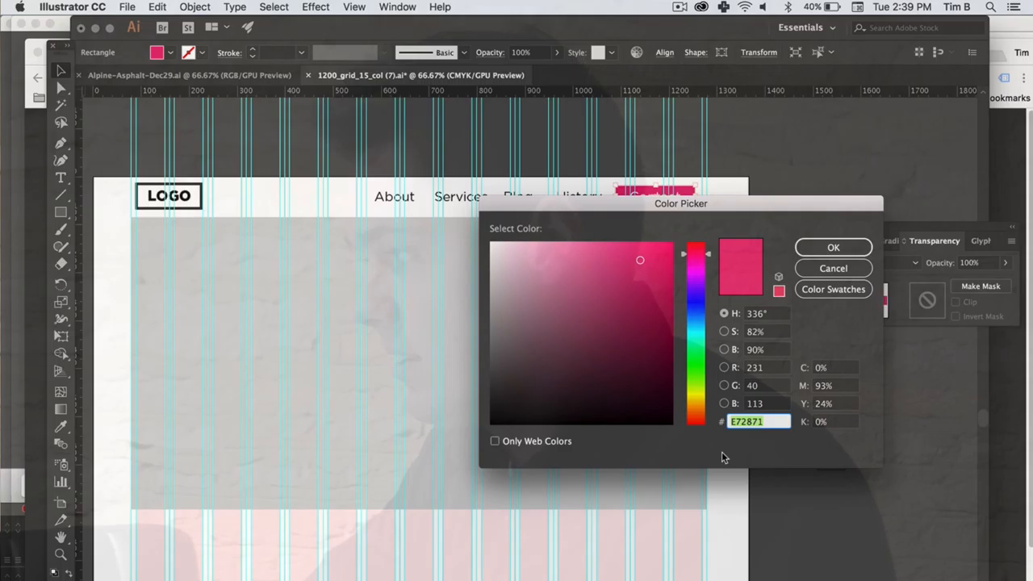
click(628, 284)
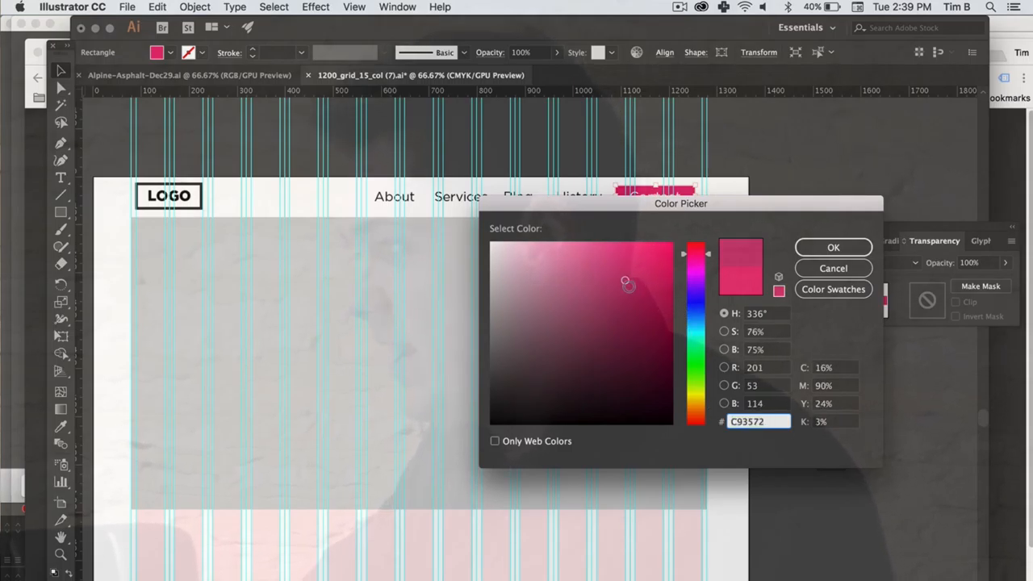
Change the Contact button's fill from deeper pink to blue 238AC9.
click(632, 305)
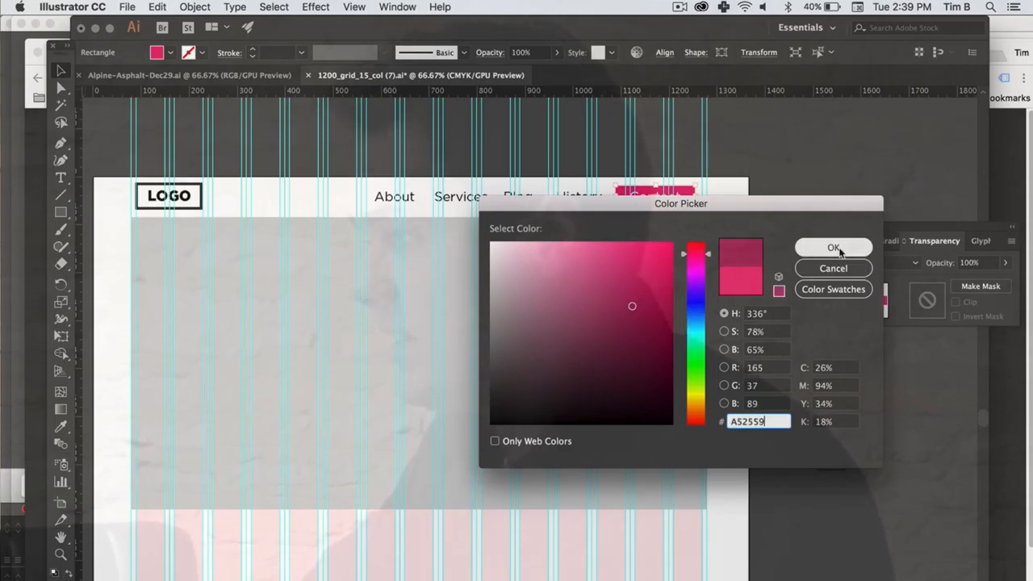
click(833, 248)
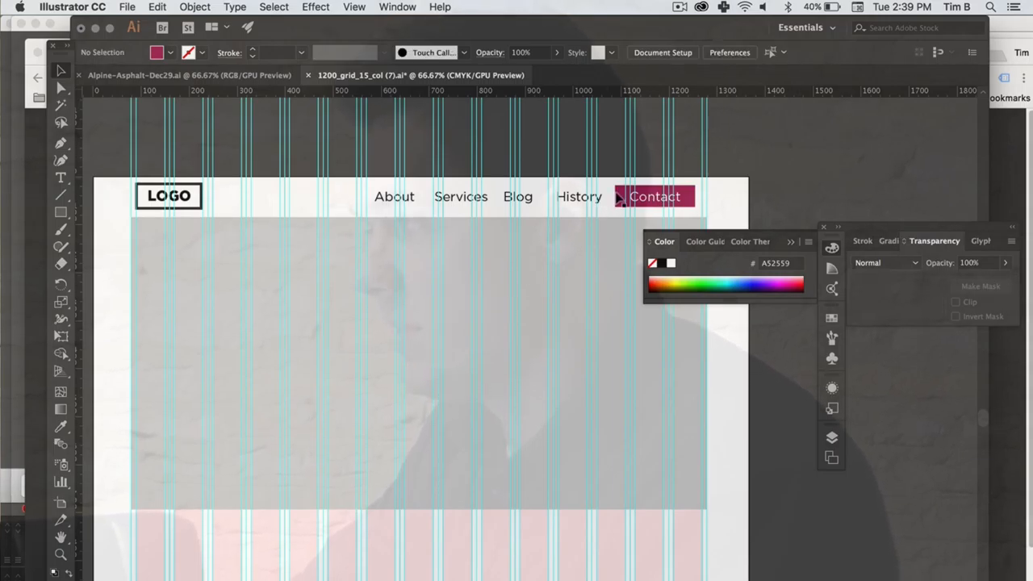
click(655, 196)
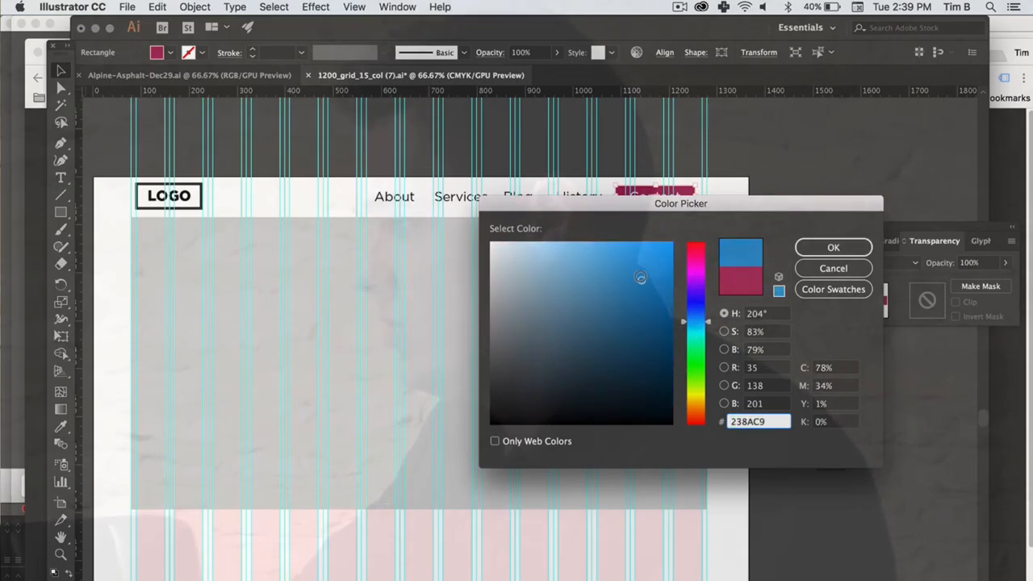
click(834, 247)
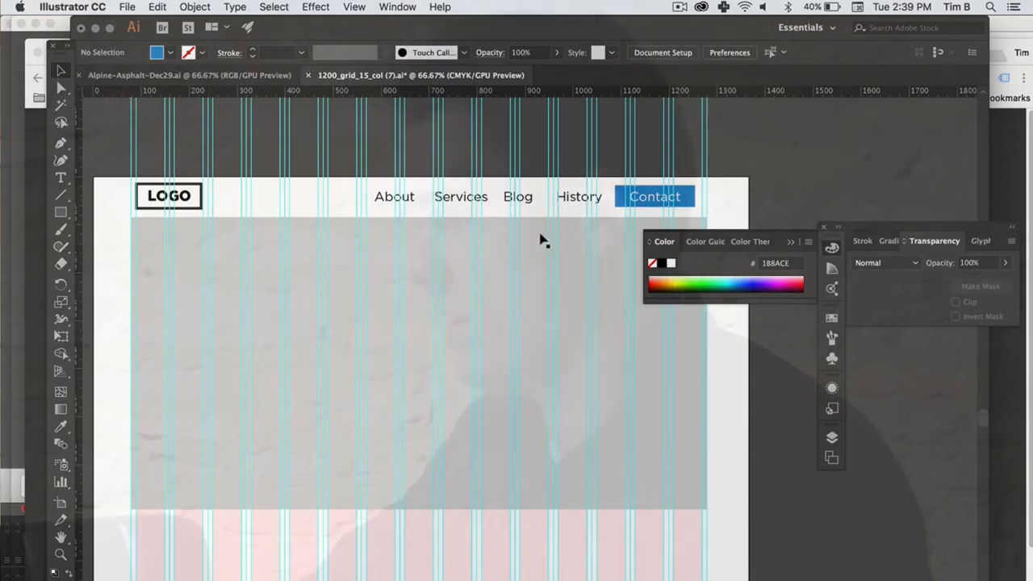
mouse_move(936, 247)
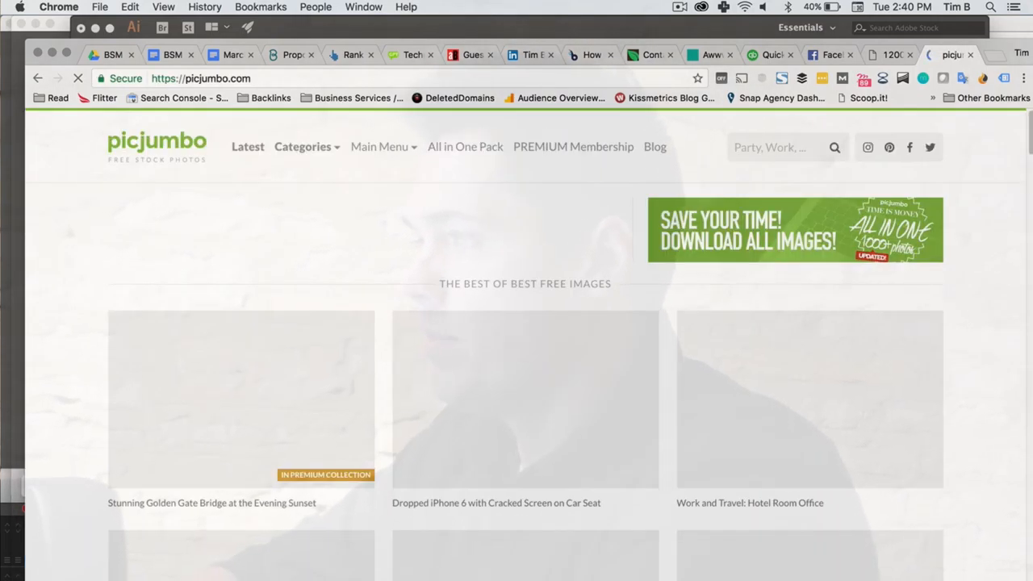
Download the free Work and Travel: Hotel Room Office laptop photo from picjumbo.
scroll(down, 3)
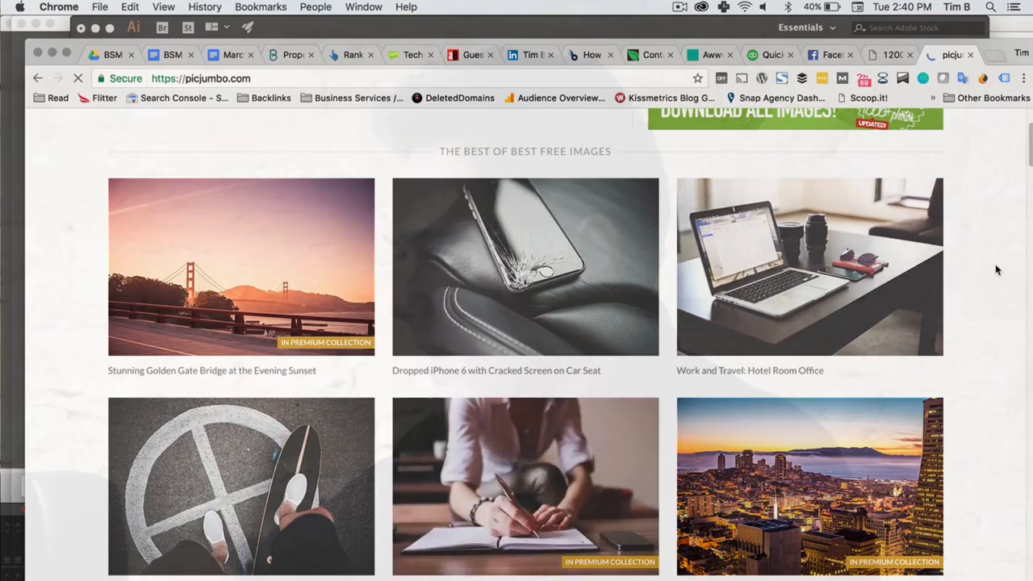
scroll(down, 3)
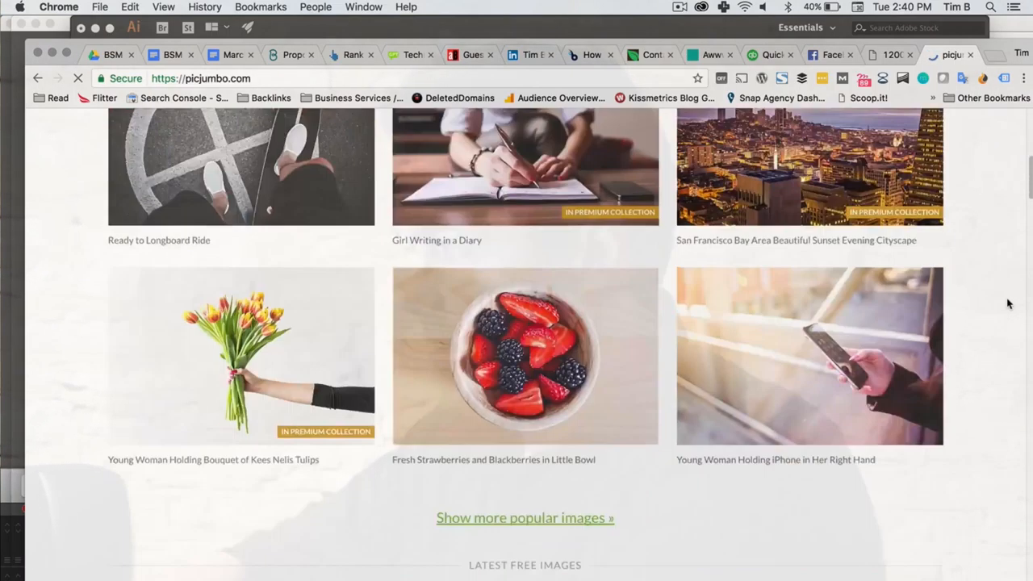
scroll(up, 3)
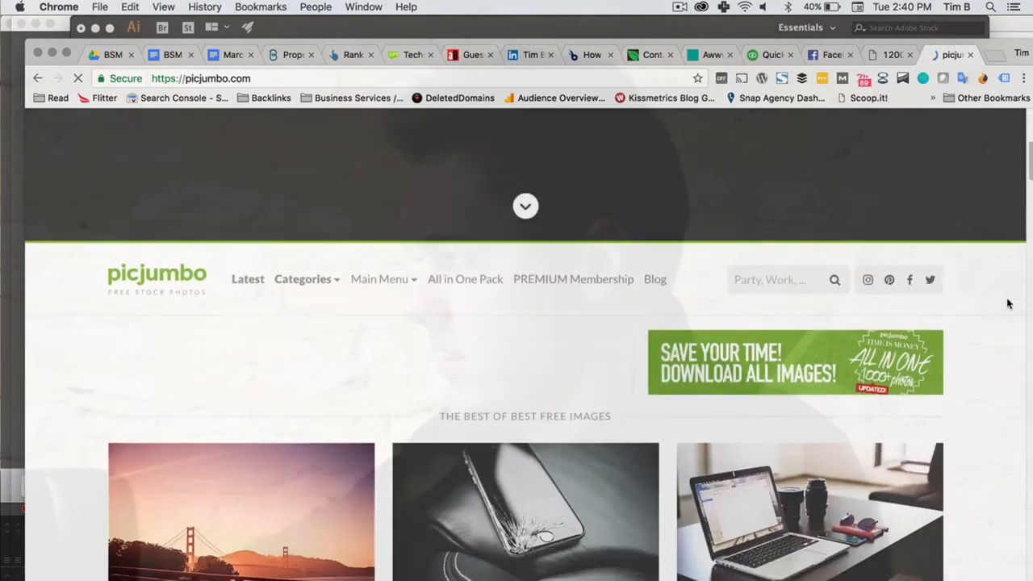
scroll(down, 3)
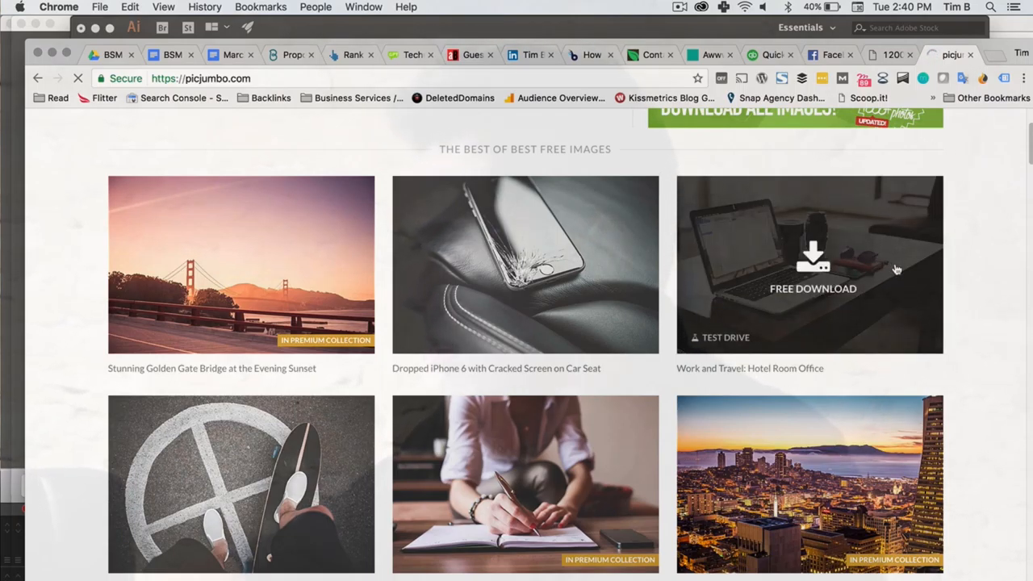
click(808, 264)
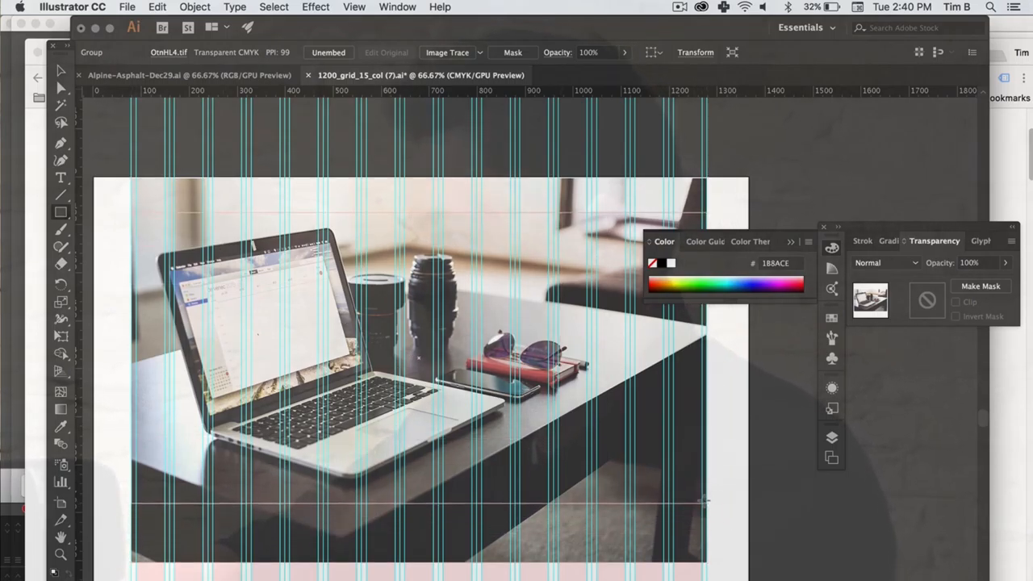
Stretch the placed laptop photo so it covers the hero area below the header.
drag(141, 222, 705, 498)
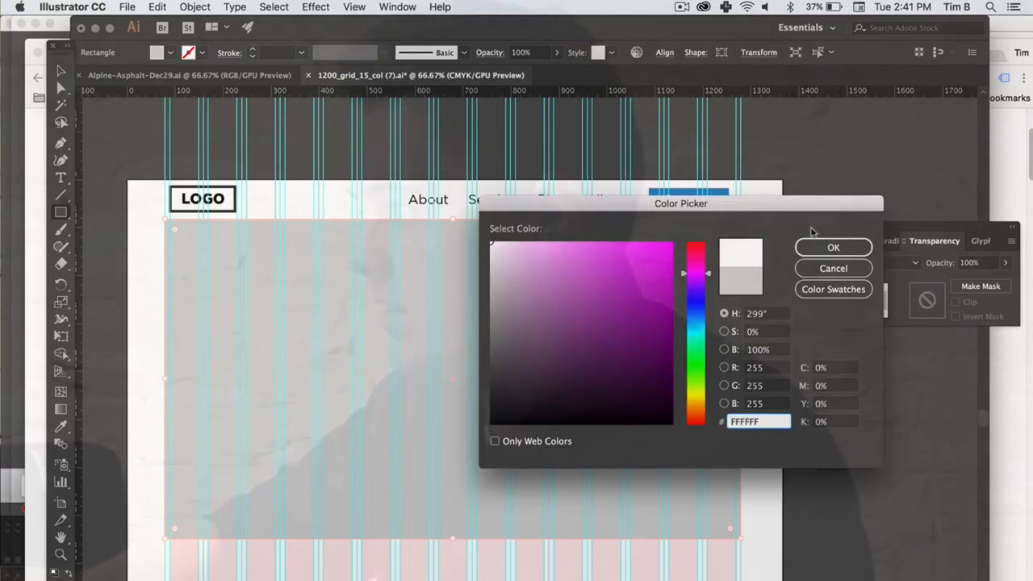
Fill the overlay rectangle with a dark blue shade from the Color Picker.
click(832, 246)
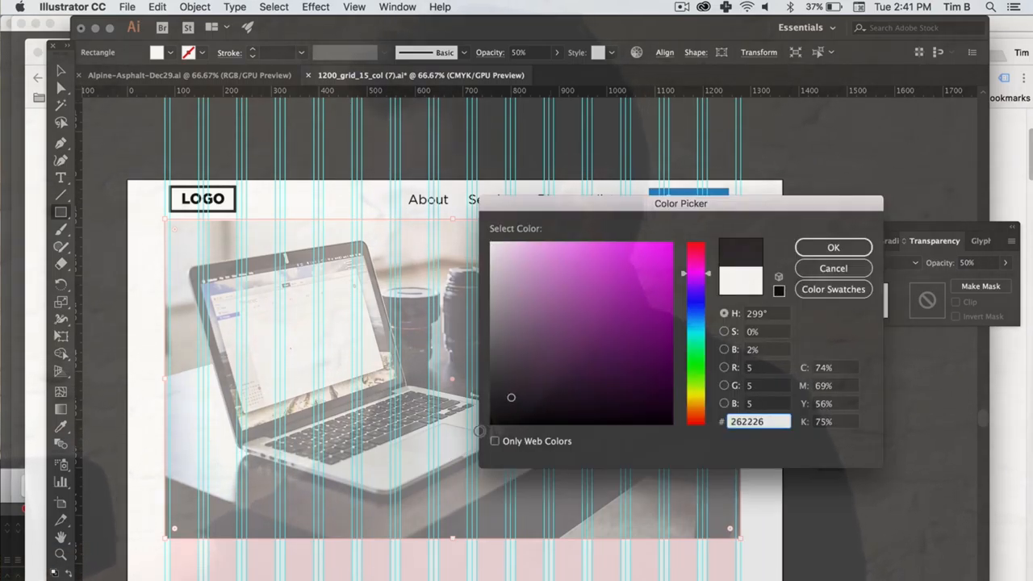
click(833, 247)
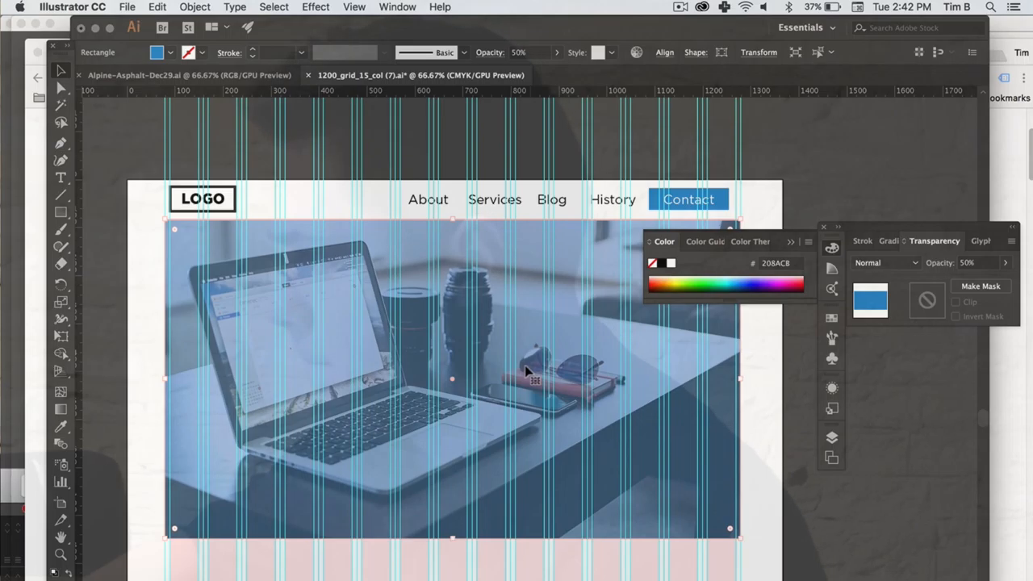
mouse_move(867, 262)
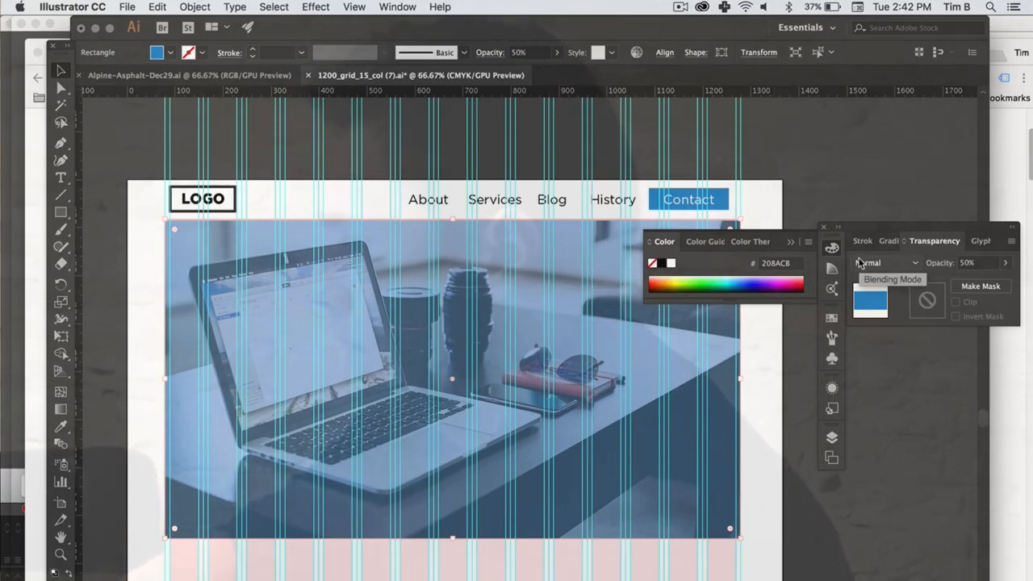
Preview Screen, Color Dodge, Overlay and Hard Light blend modes, then settle on Multiply for the overlay.
click(885, 262)
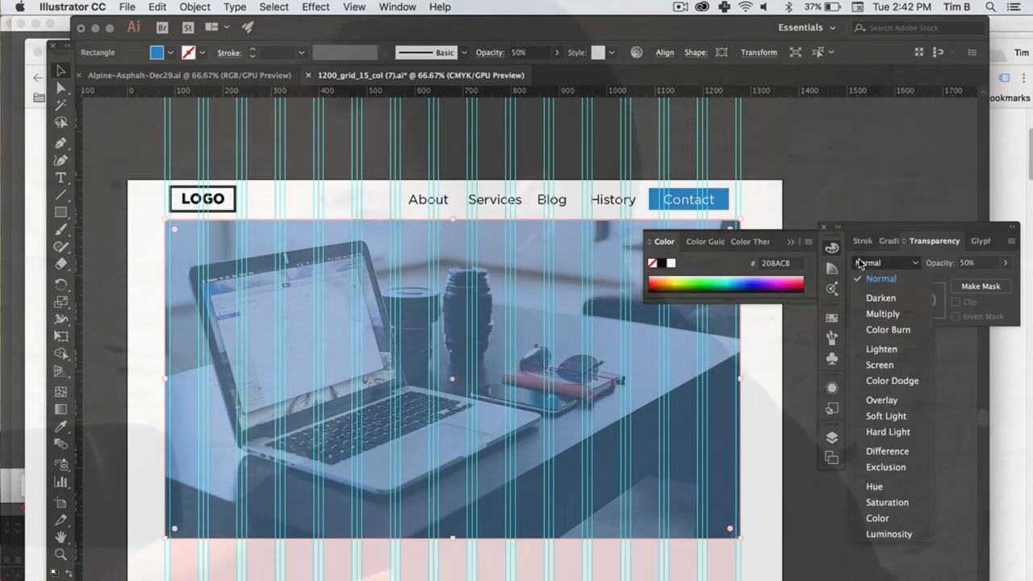
click(882, 313)
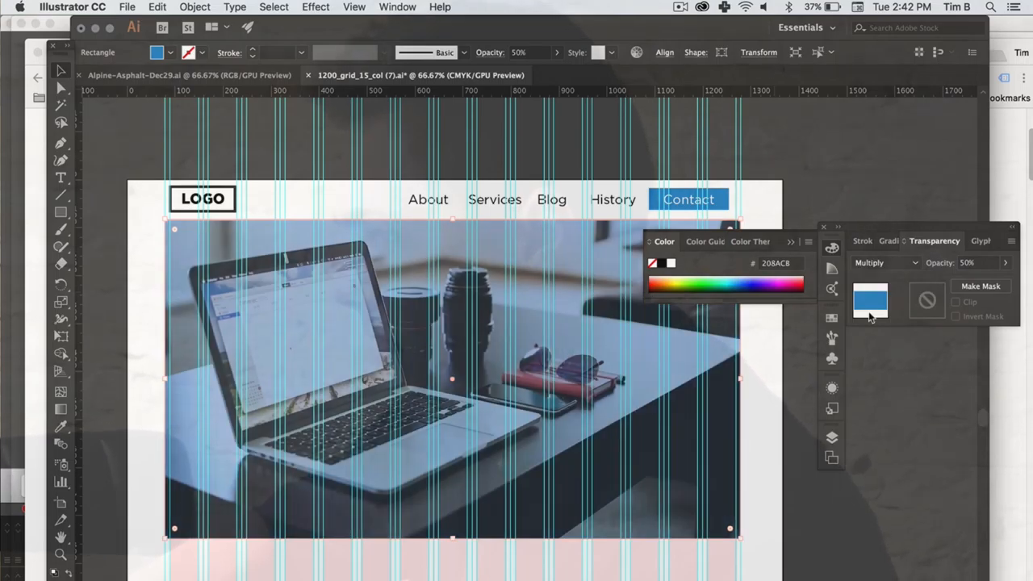
click(885, 262)
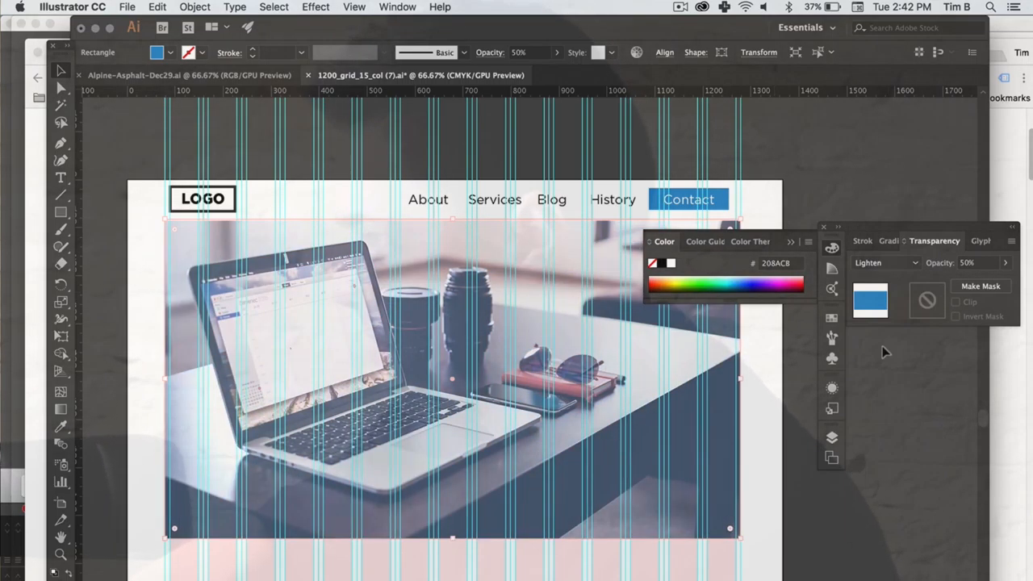
click(885, 262)
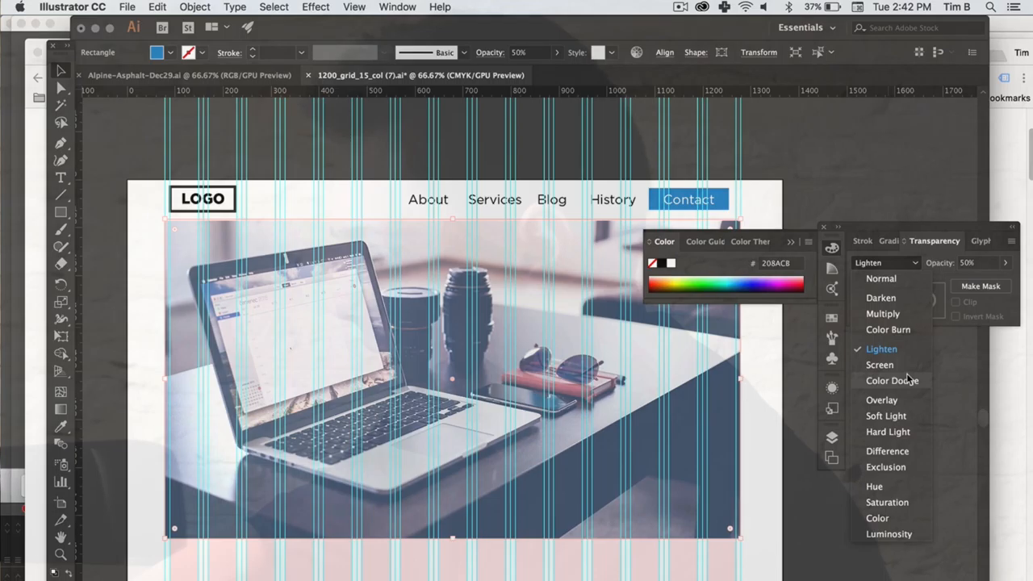
click(880, 365)
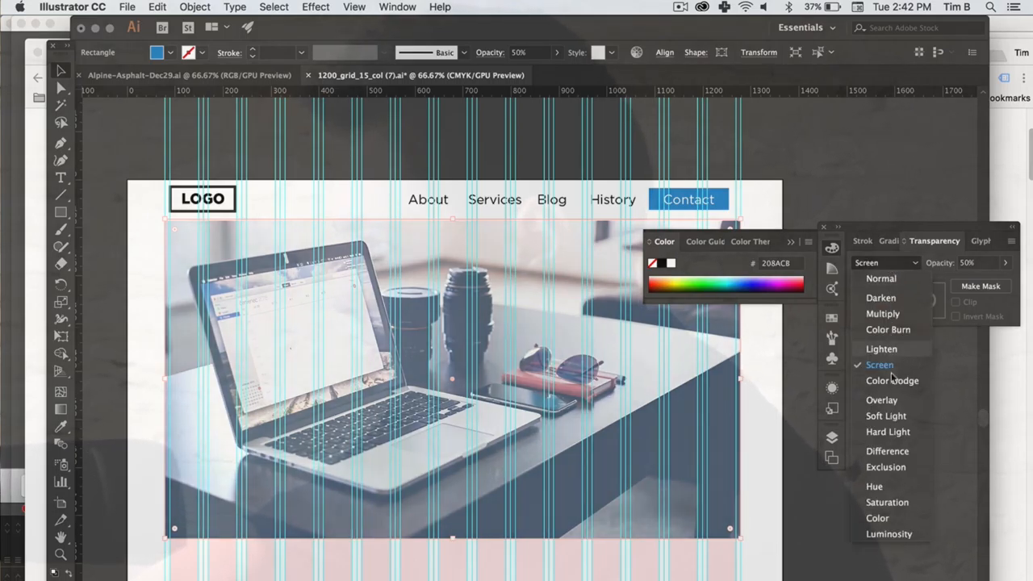
click(892, 380)
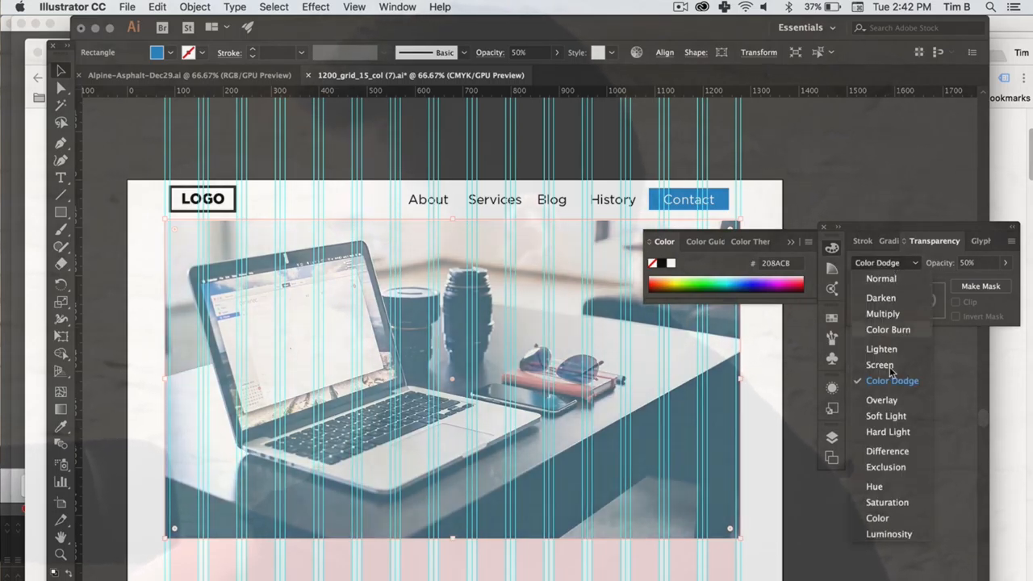
click(881, 399)
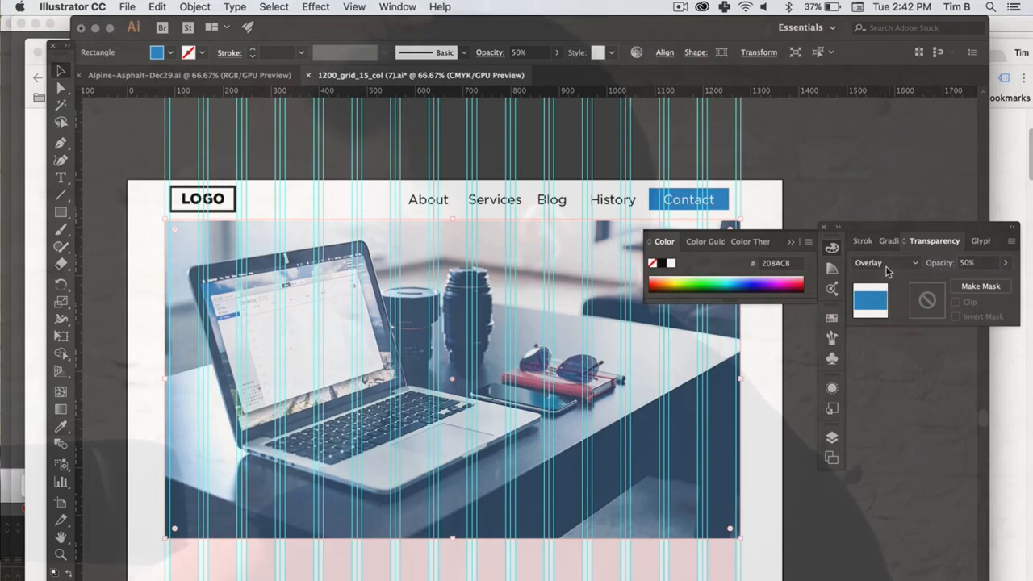
click(883, 262)
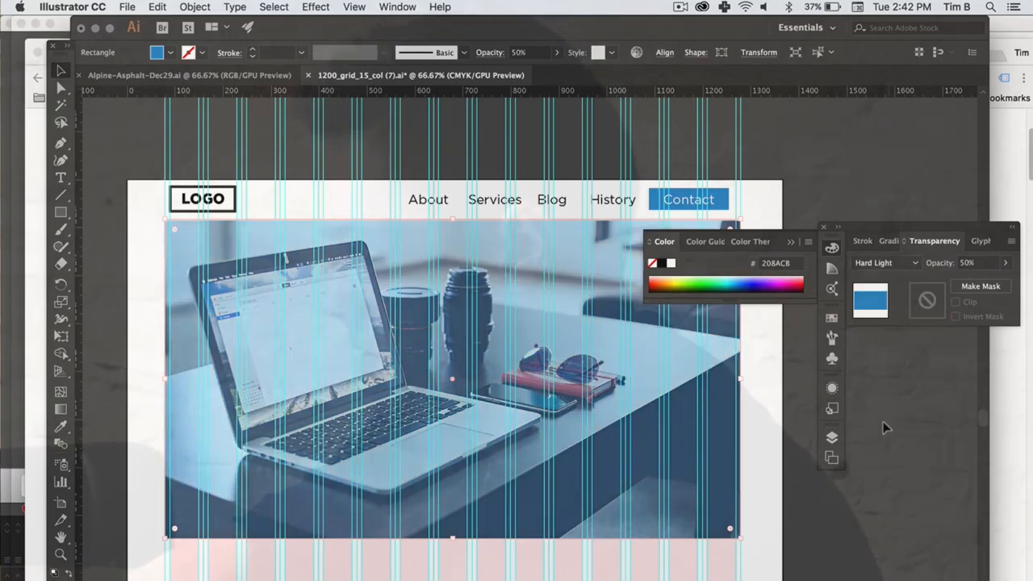
click(884, 262)
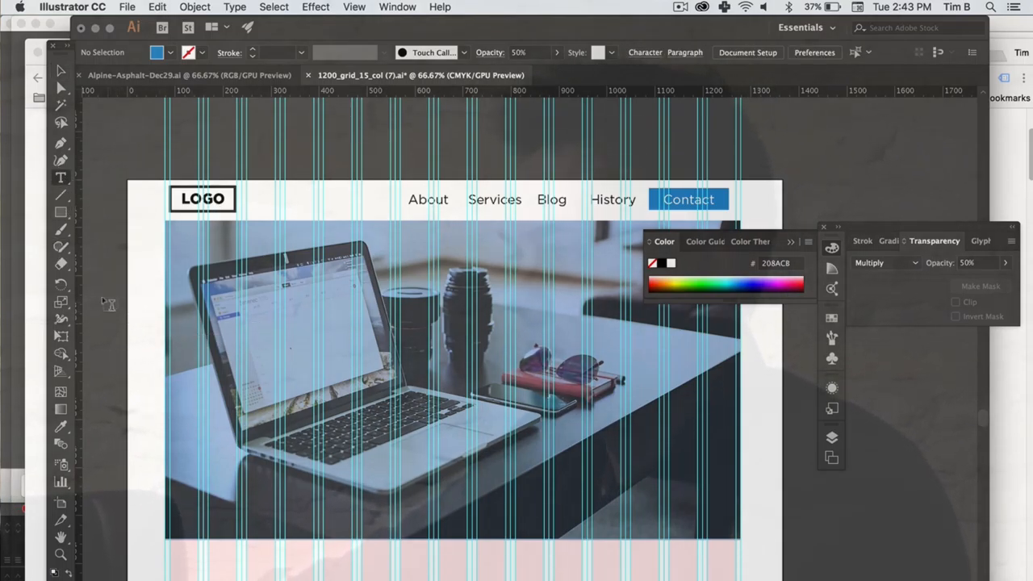
Add a text area over the photo reading 'Get Socially Connected!' and search for a display font.
drag(109, 305, 680, 466)
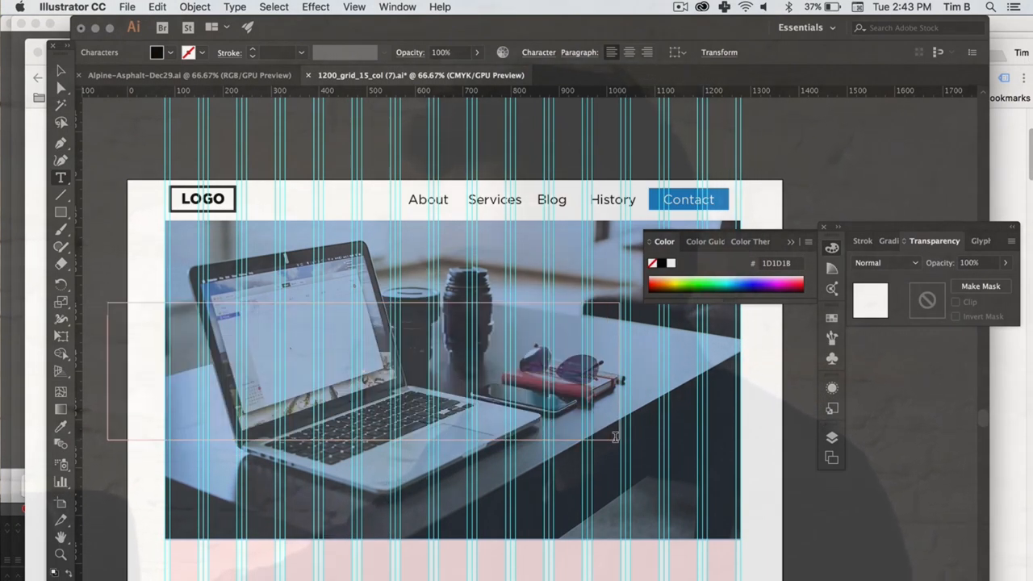
text(Get)
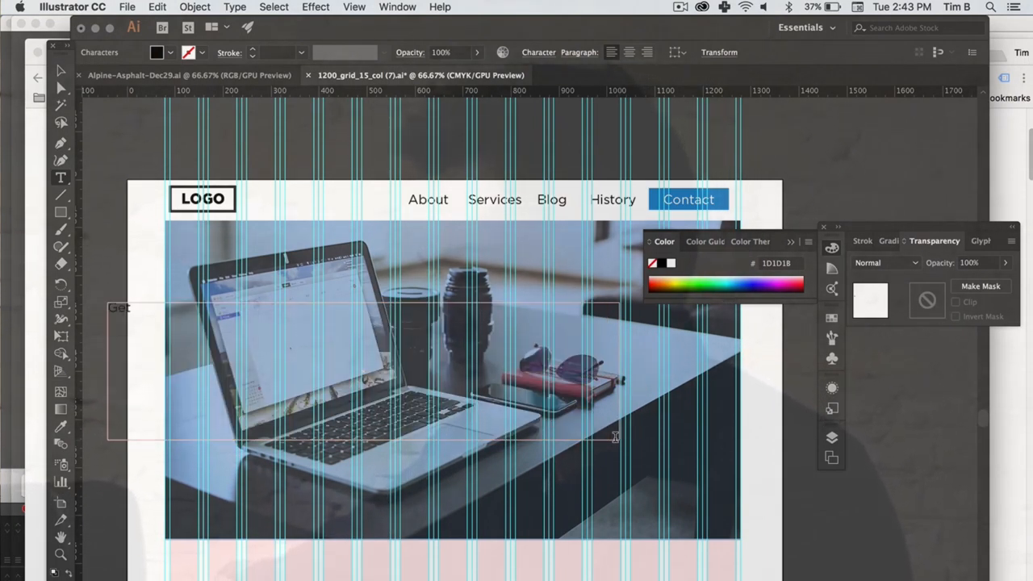
text(Socially)
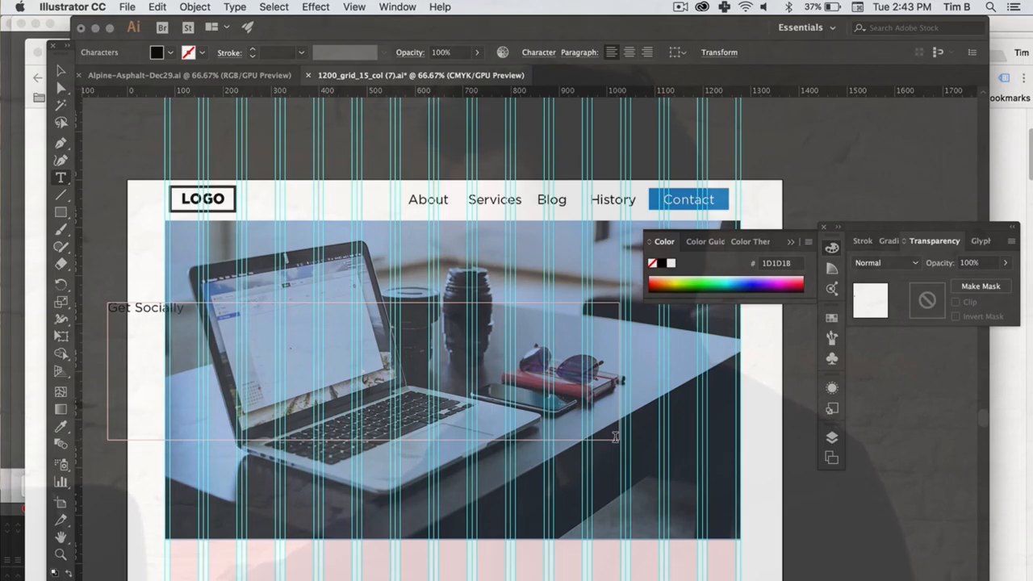
text(Cn)
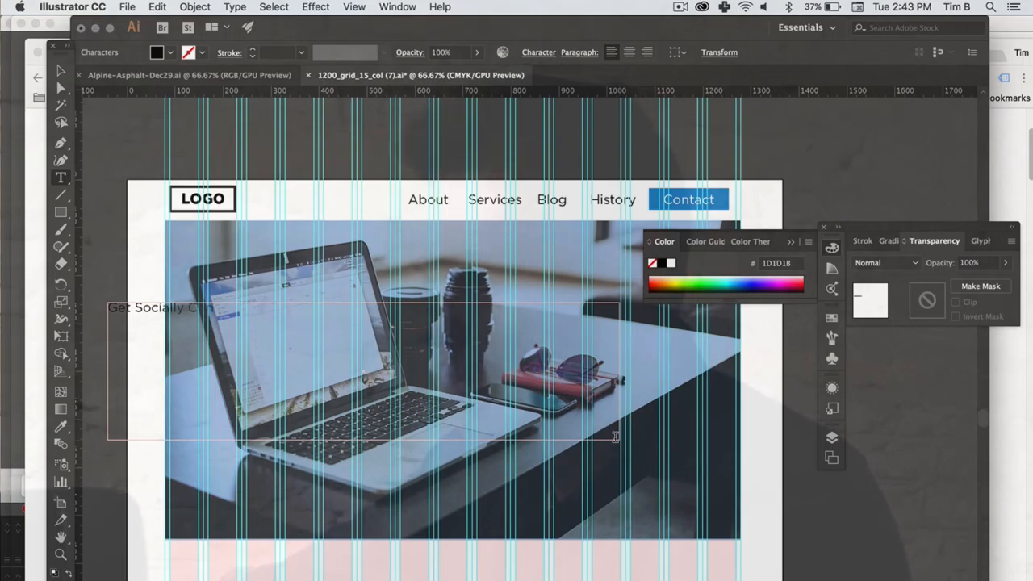
text(onnected!)
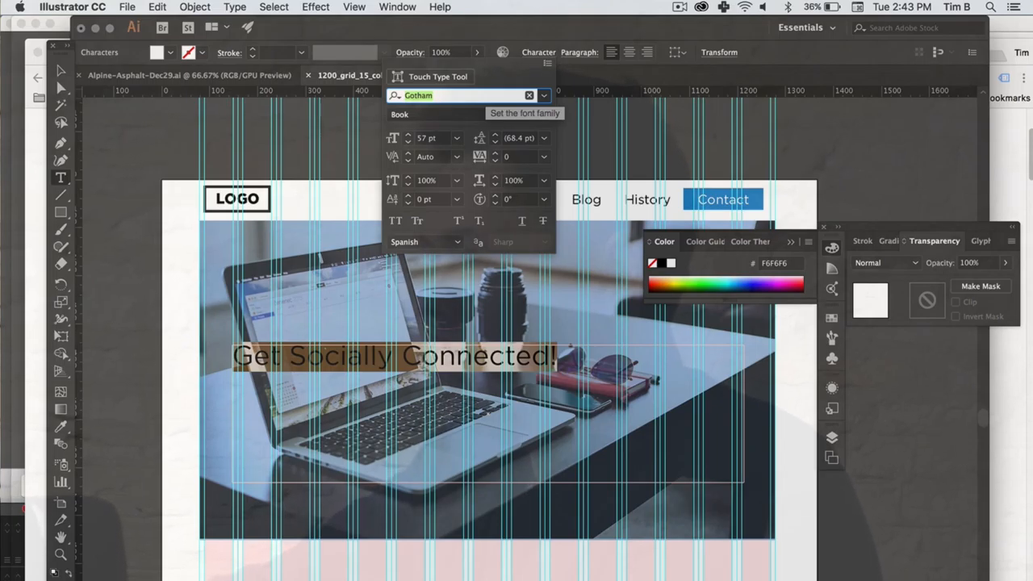
text(geog)
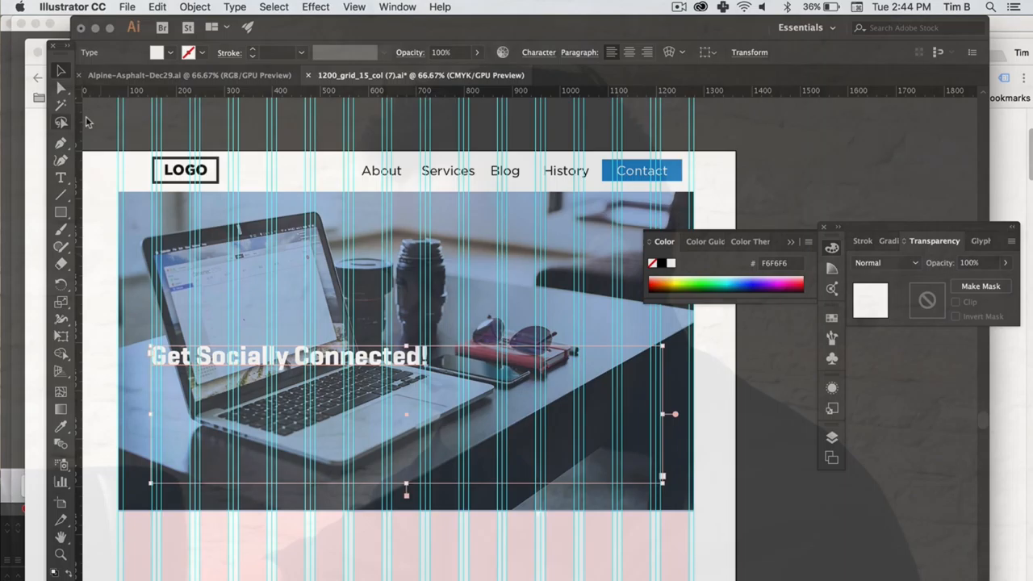
scroll(down, 3)
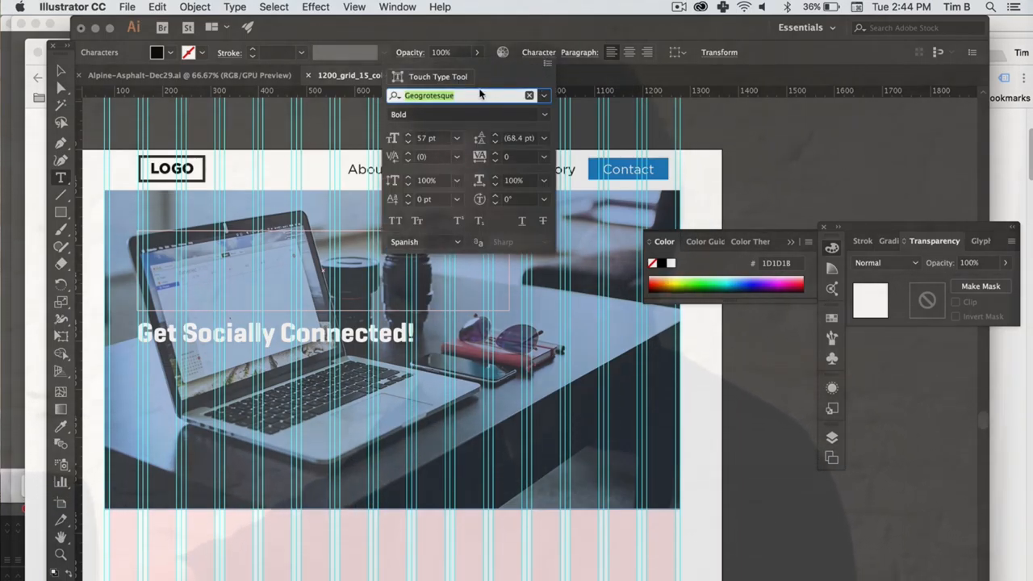
Set the placeholder paragraph in Proxima Nova by searching 'proxi' in the font field.
text(proxi)
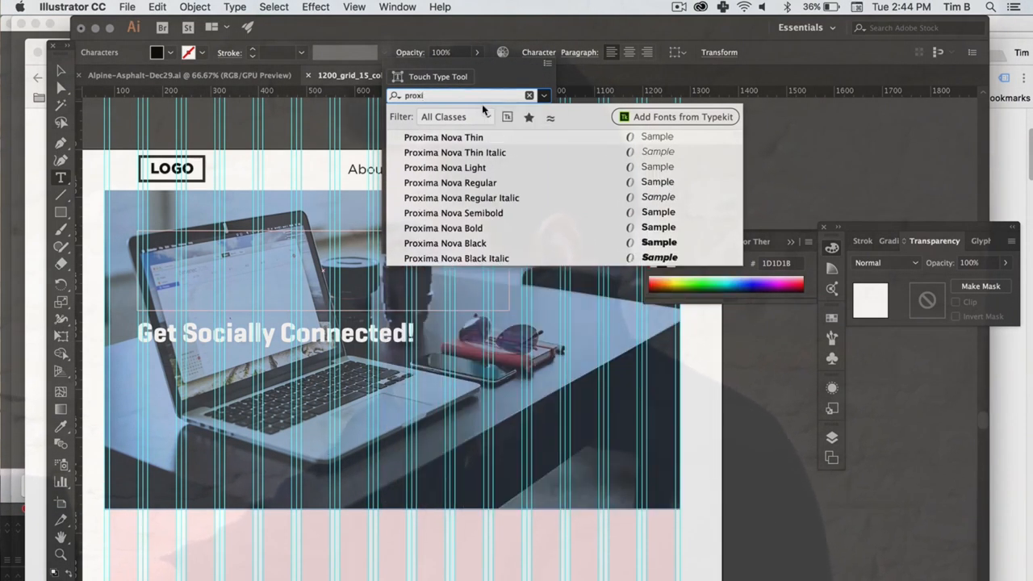
click(449, 183)
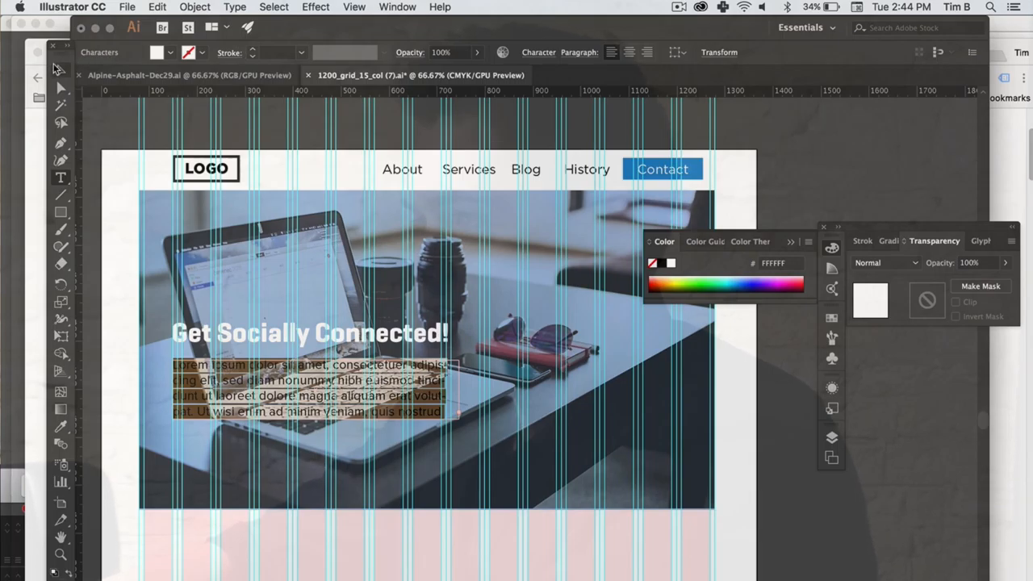
click(633, 362)
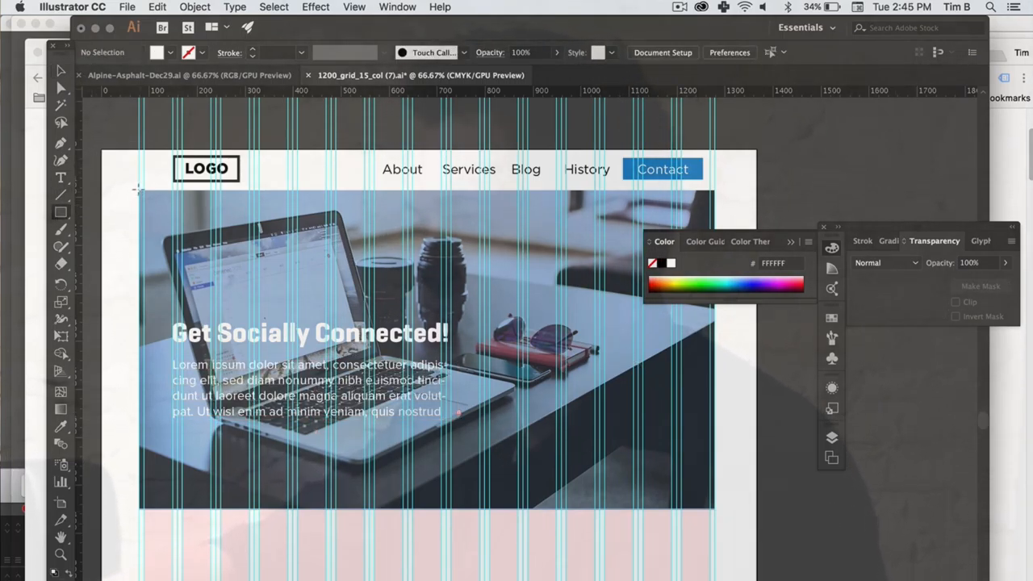
Draw a near-black #050505 rectangle over the hero at 50% opacity and restack it behind the text.
drag(137, 189, 601, 387)
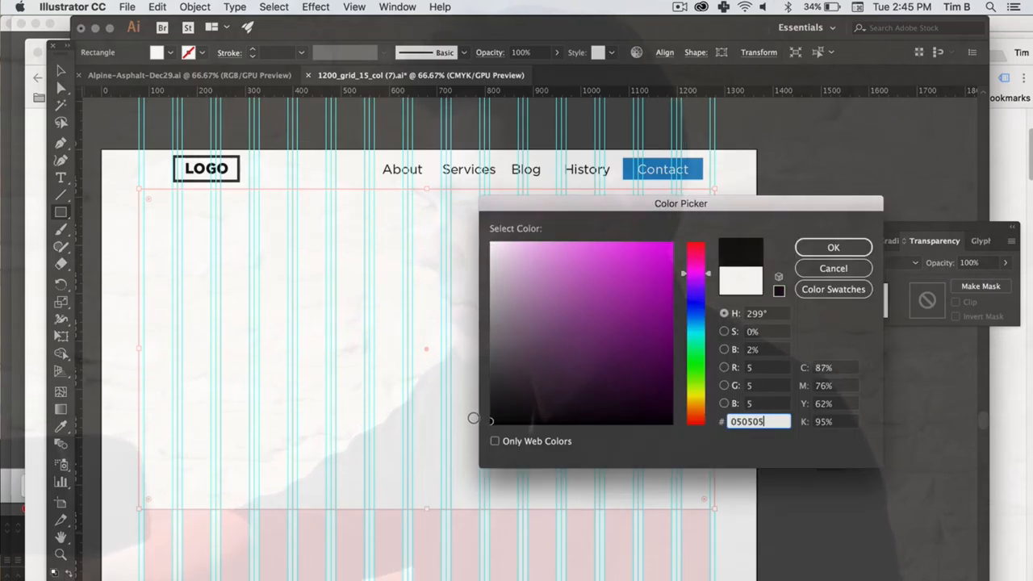
click(832, 246)
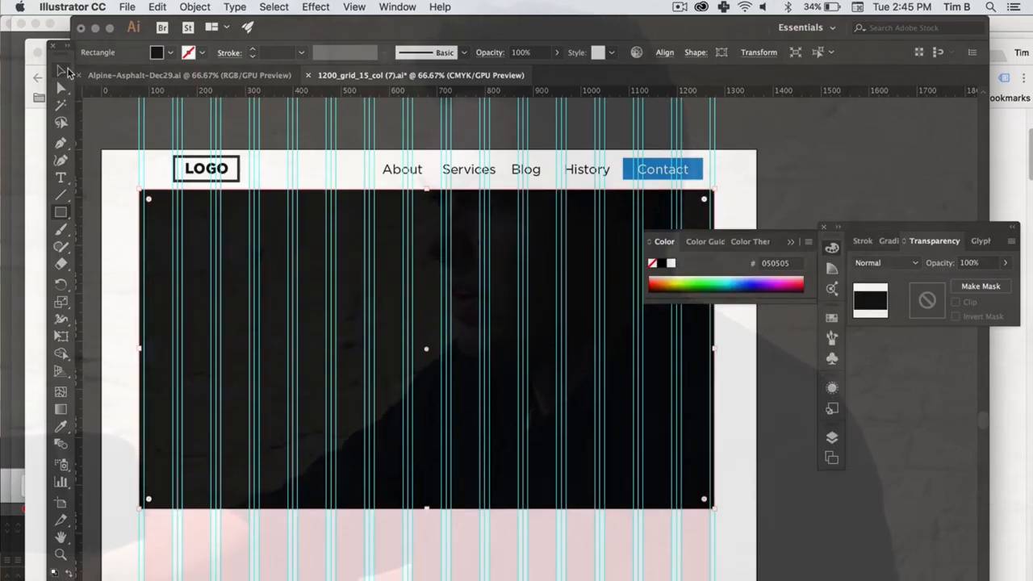
click(534, 52)
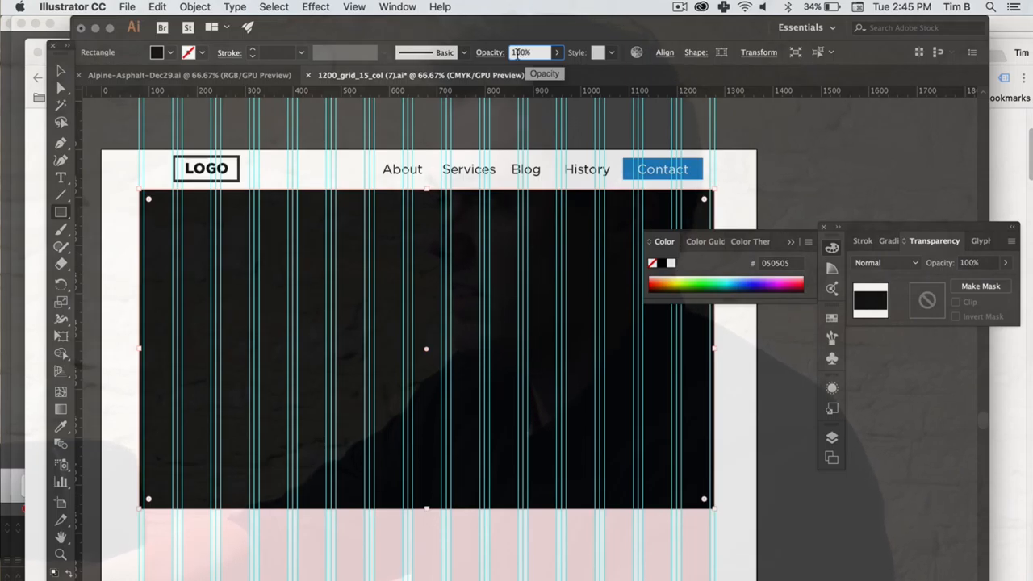
text(50)
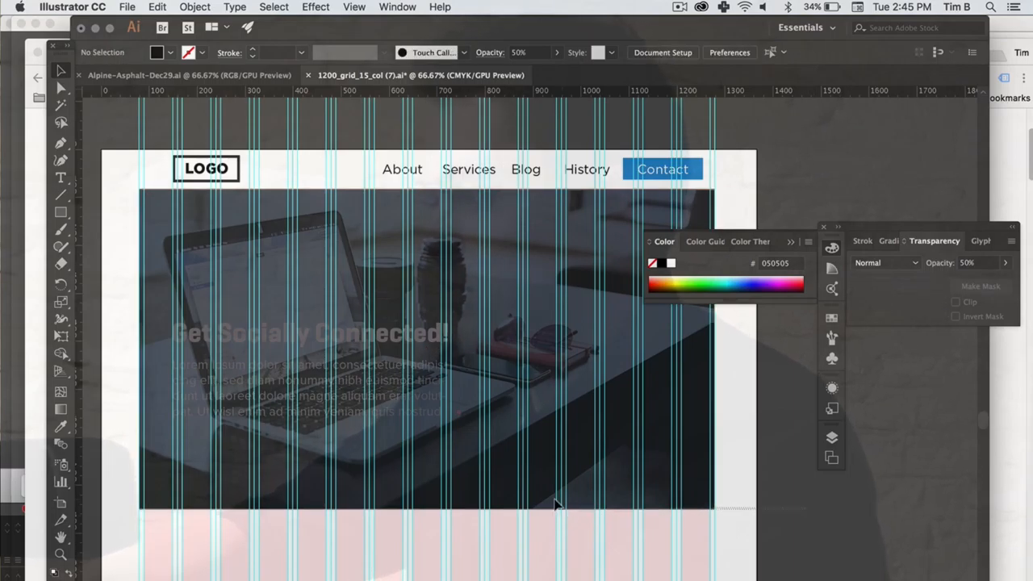
click(194, 6)
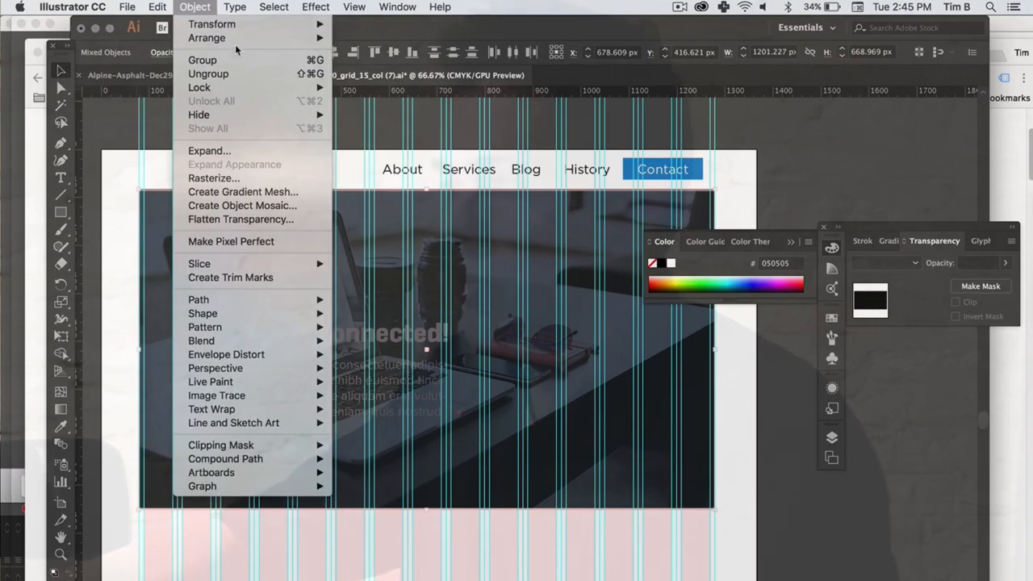
mouse_move(206, 38)
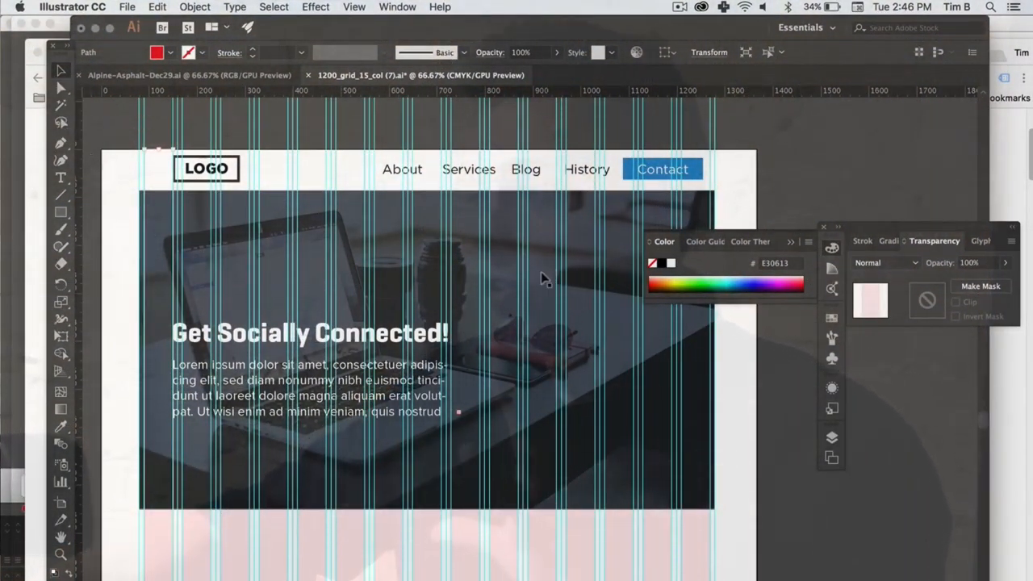
Fill the section rectangle below the hero with light gray #E0E0E0.
scroll(down, 3)
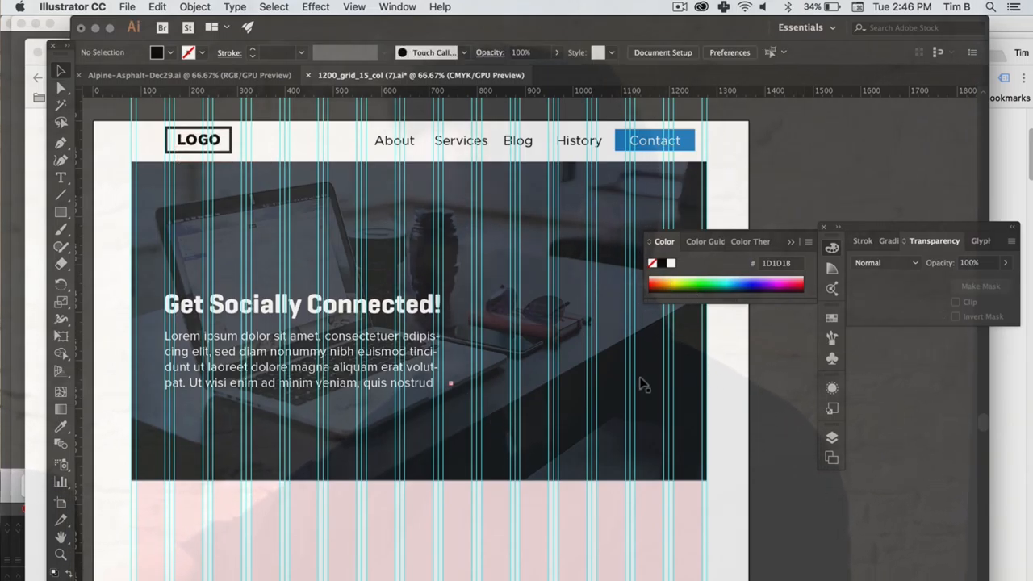
scroll(down, 3)
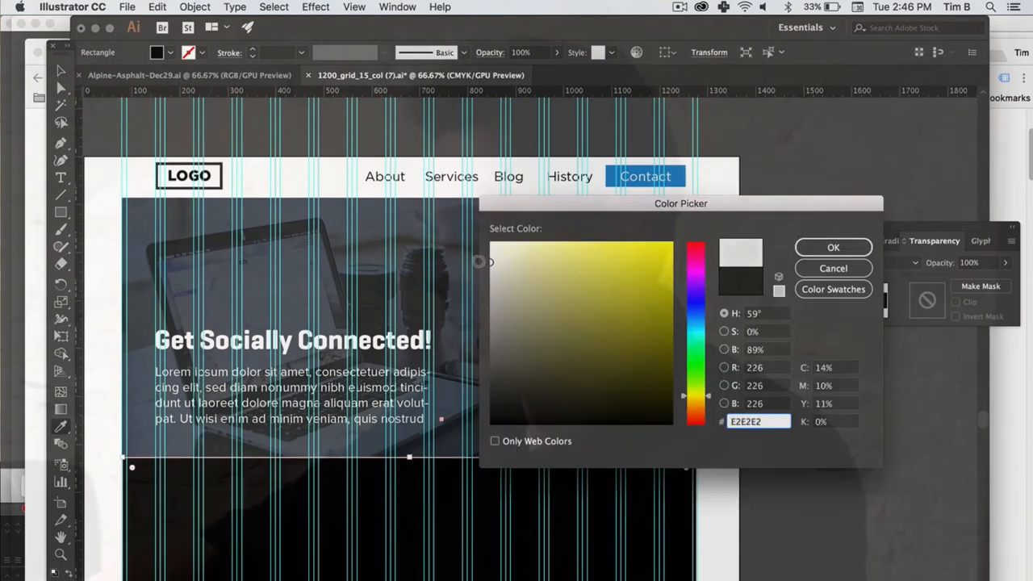
click(833, 268)
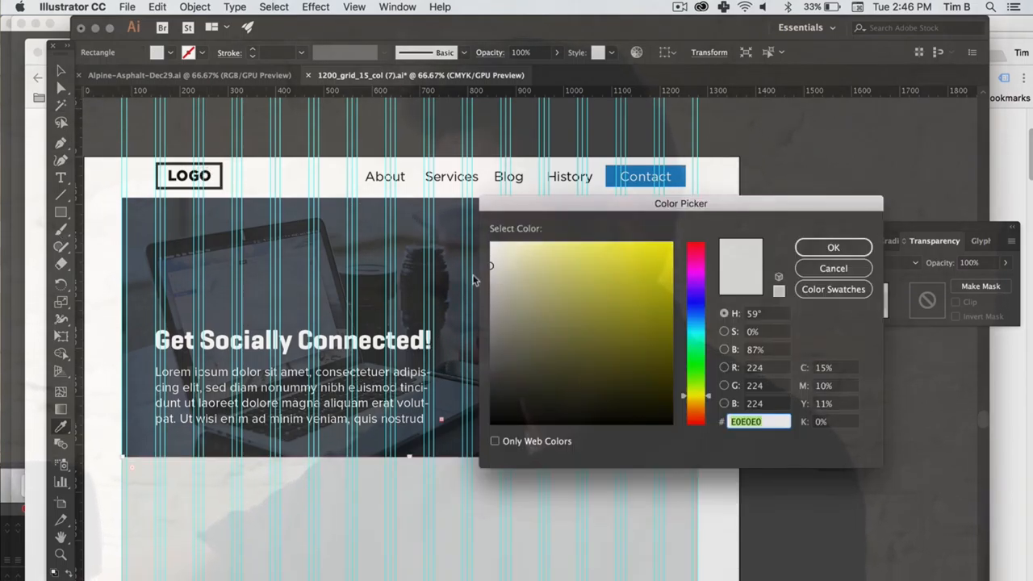
click(651, 244)
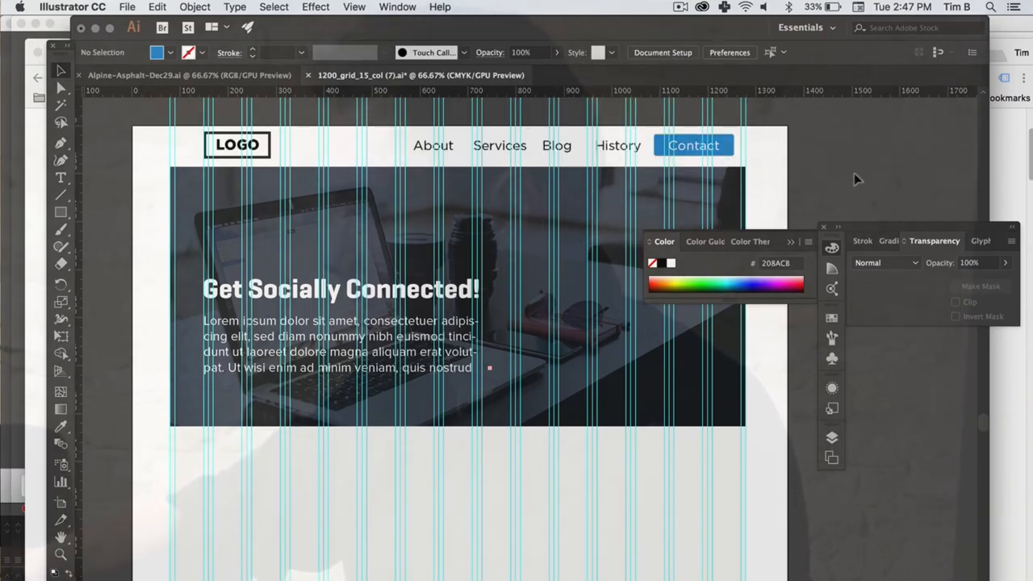
Copy the header Contact button under the paragraph as a resized 'Contact us now!' button.
click(694, 145)
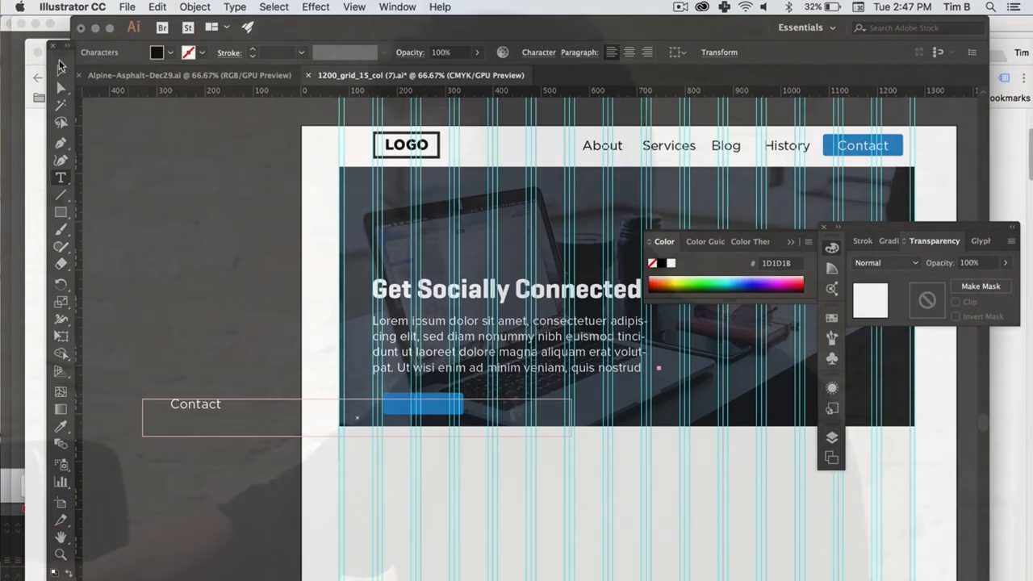
click(424, 403)
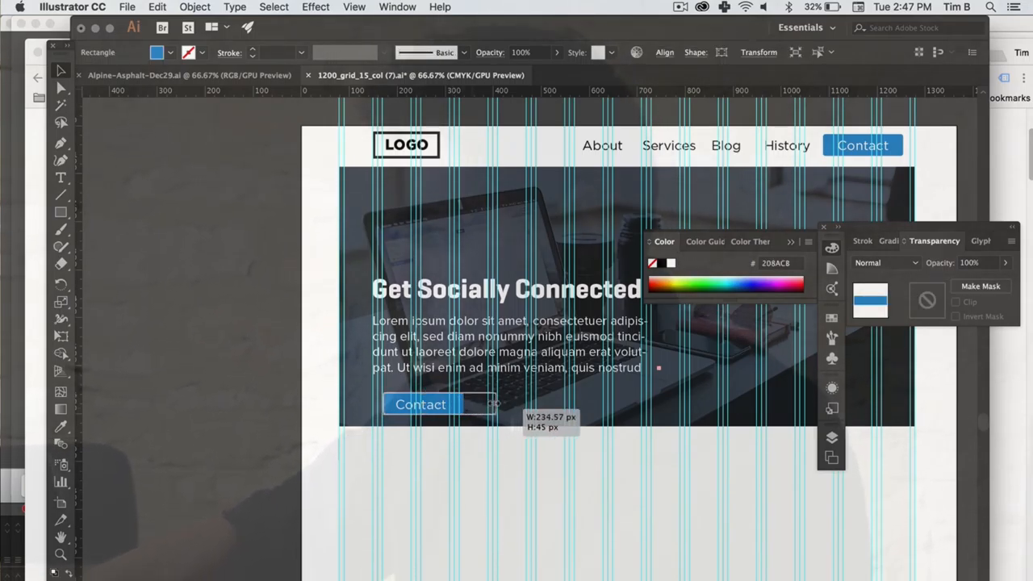
click(420, 404)
text( us now!)
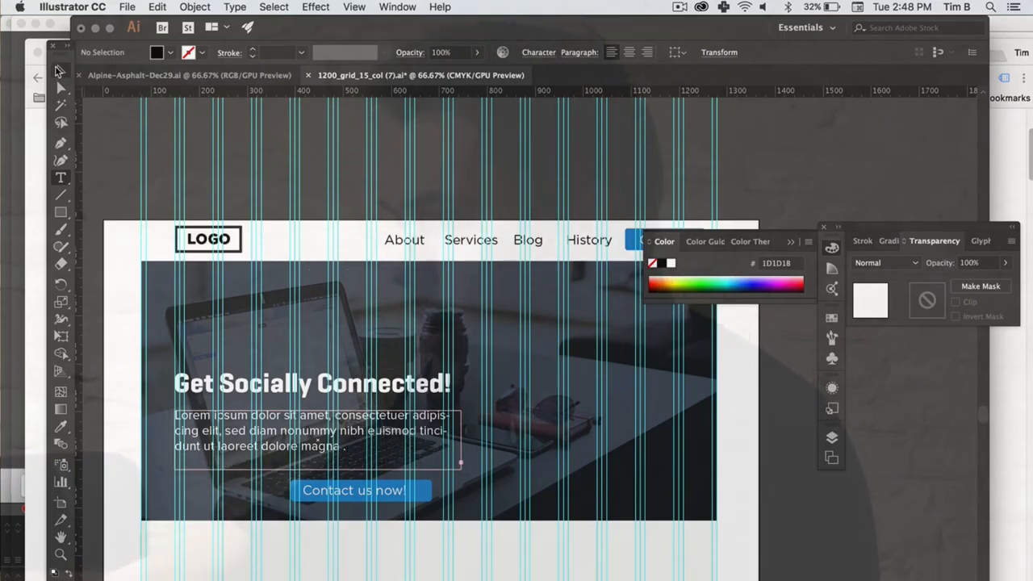
Duplicate the button as 'See Case Studies' with no fill and a white #FFFFFF stroke.
click(353, 490)
text(FFFFFF)
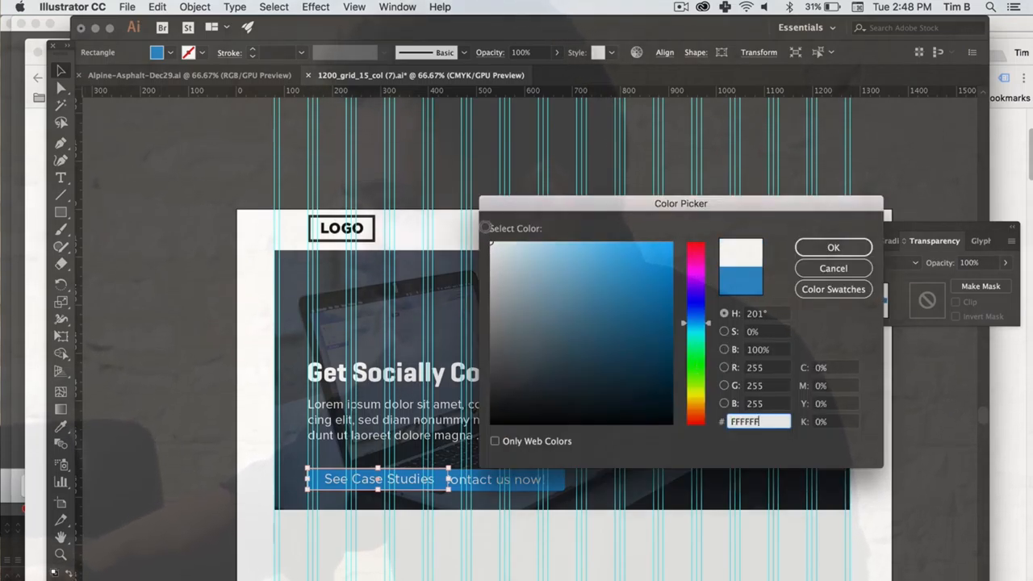
click(833, 247)
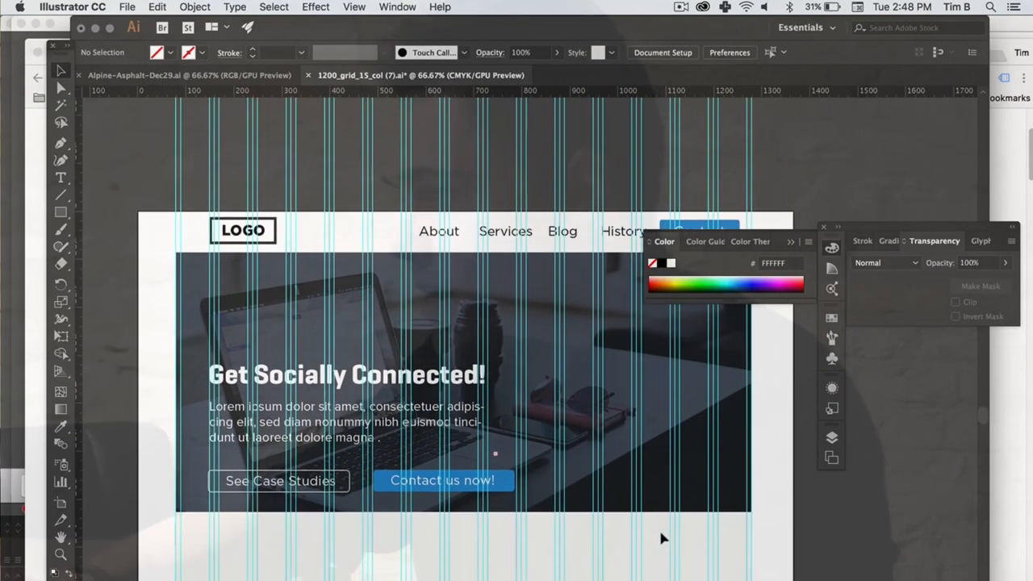
click(279, 480)
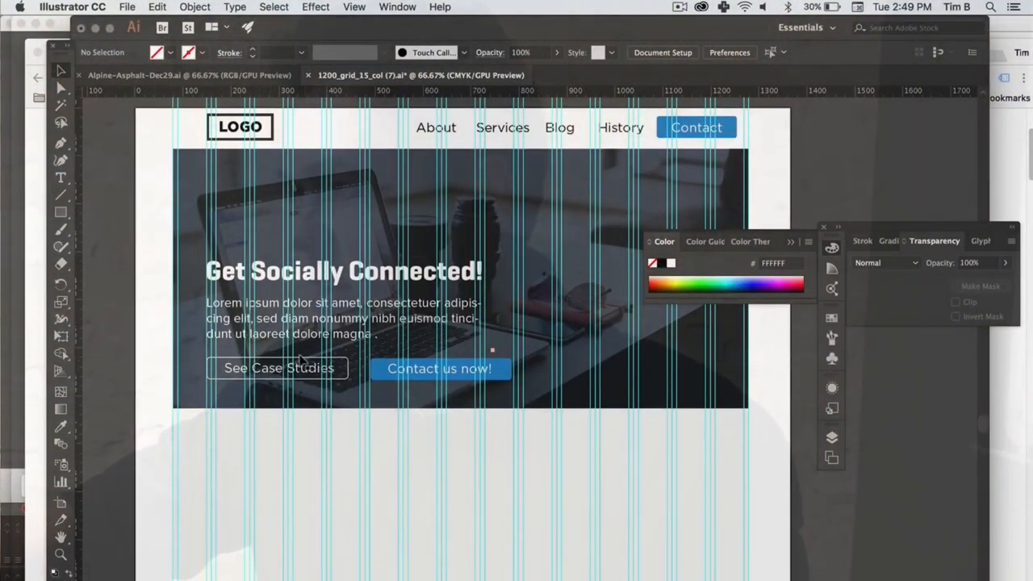
click(278, 368)
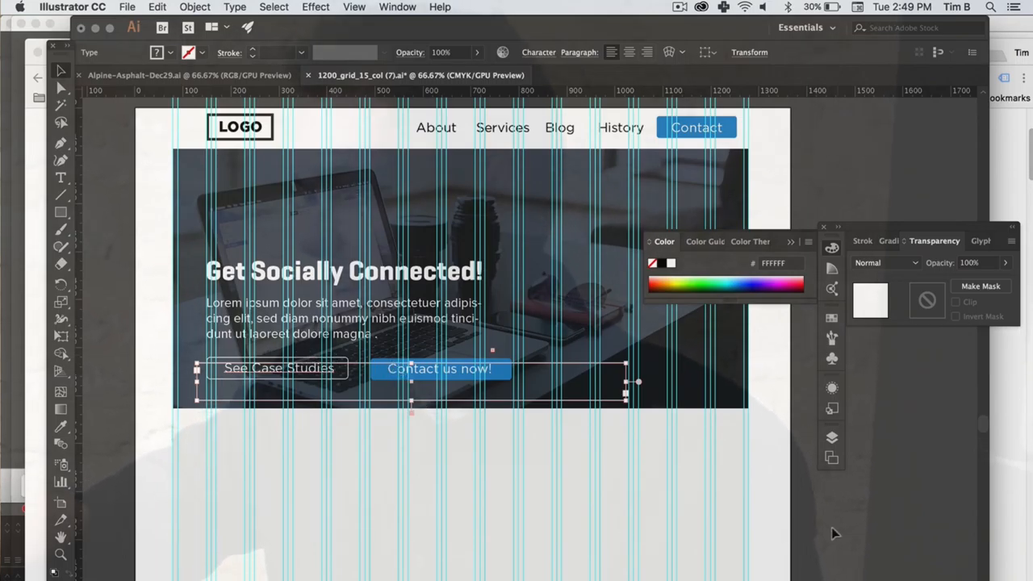
click(440, 368)
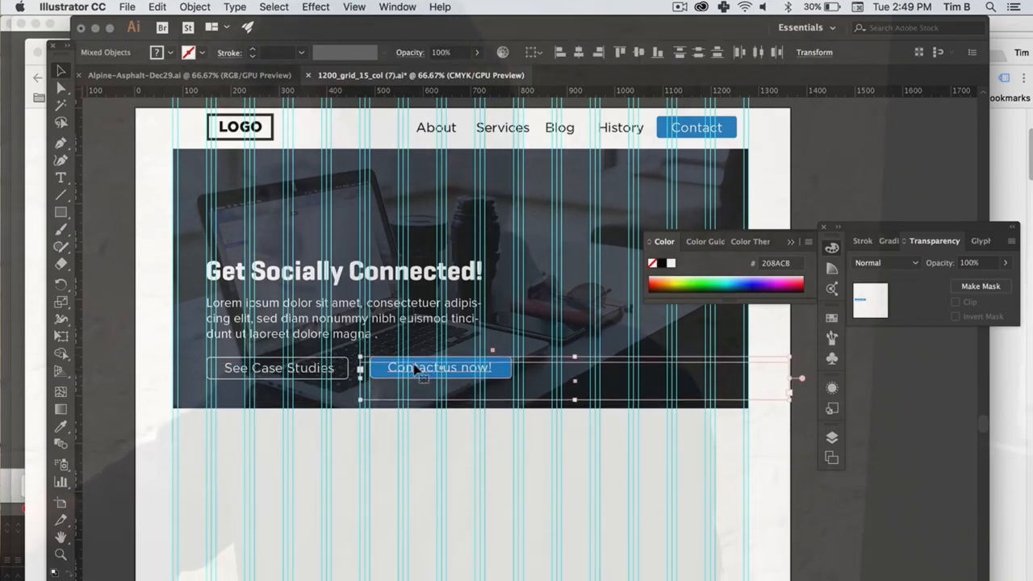
scroll(down, 3)
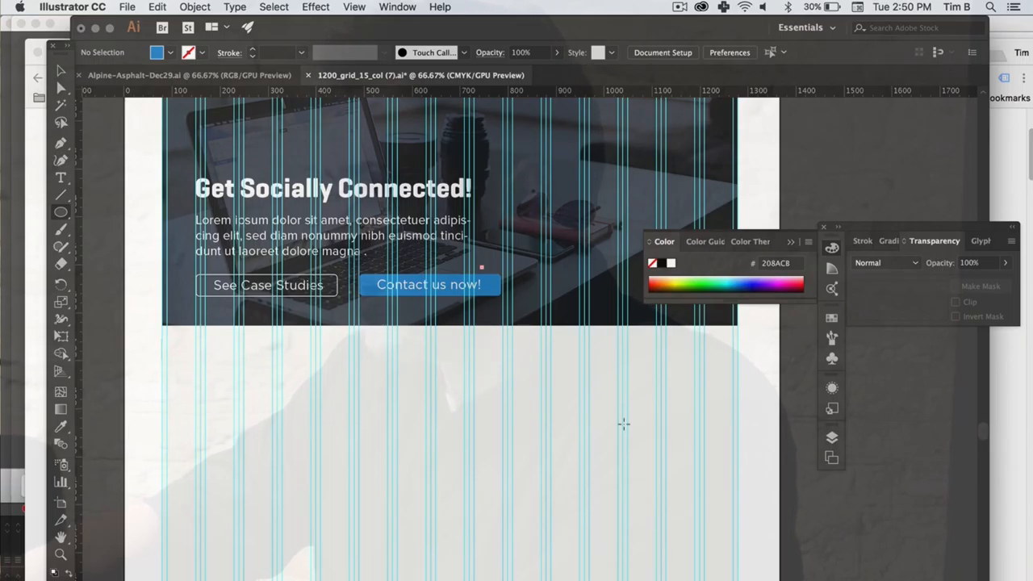
mouse_move(329, 423)
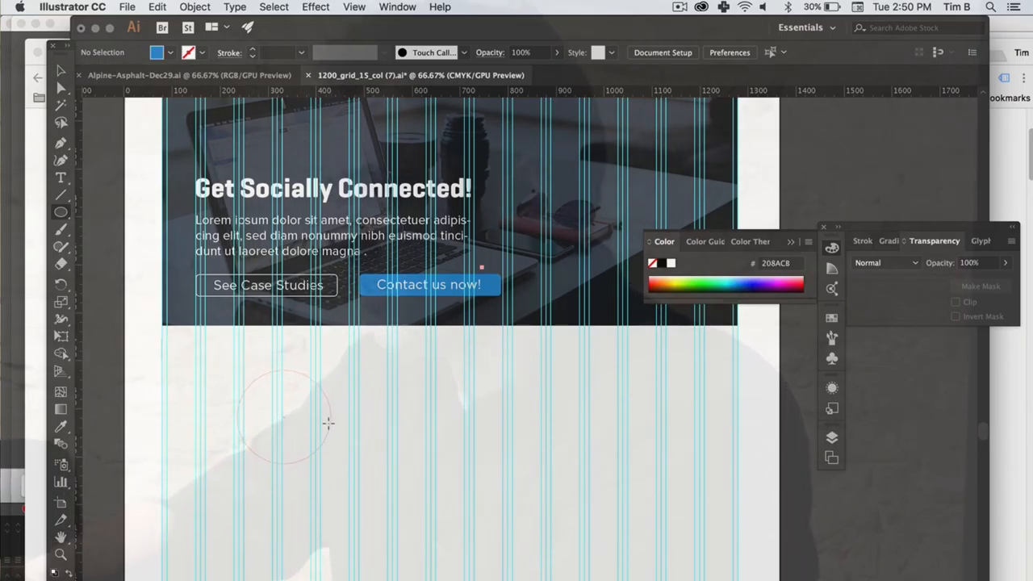
Draw a blue circle, Alt-drag two copies across the gray section, and align all three along their tops.
drag(238, 371, 331, 463)
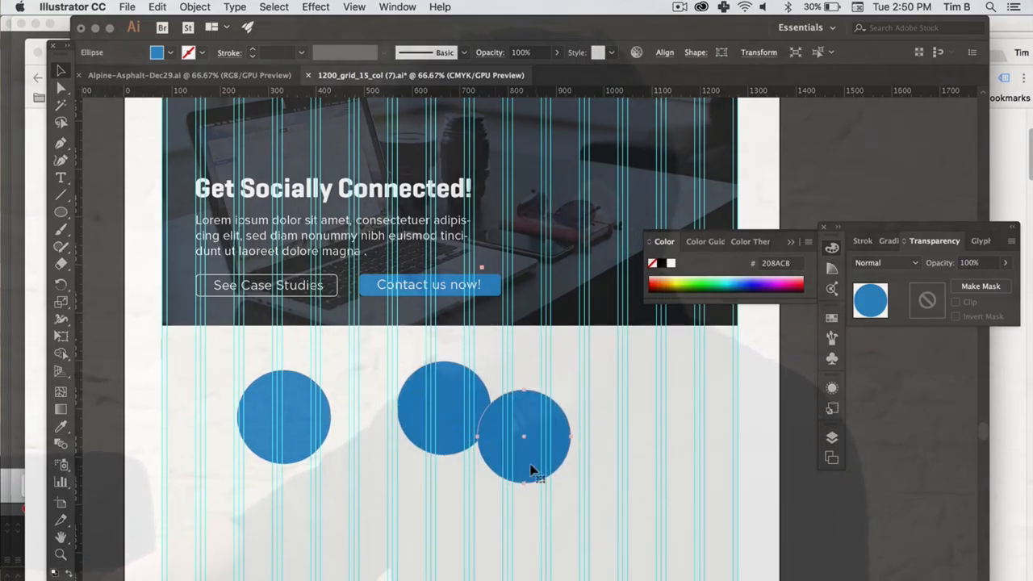
drag(524, 435, 631, 407)
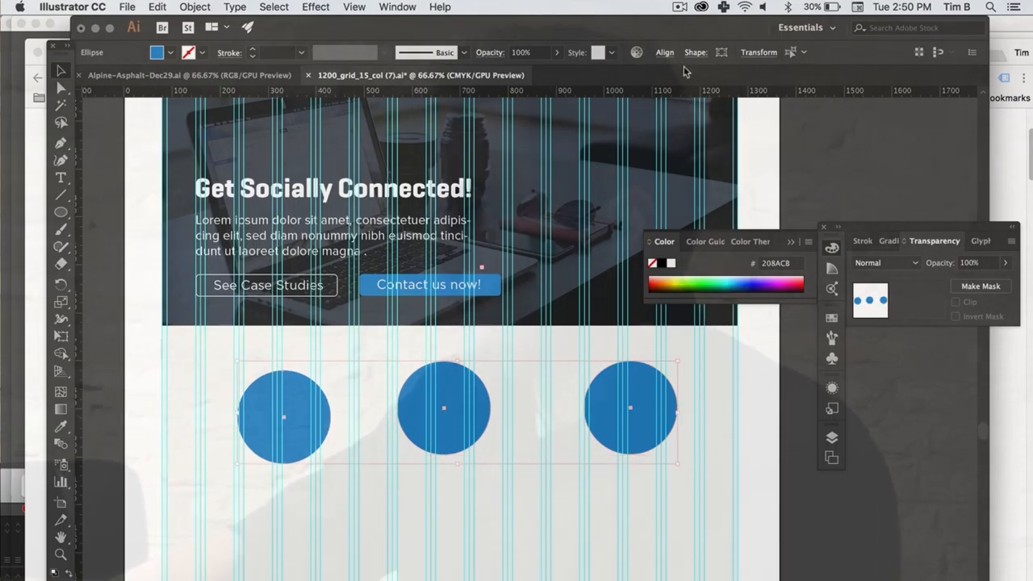
click(664, 52)
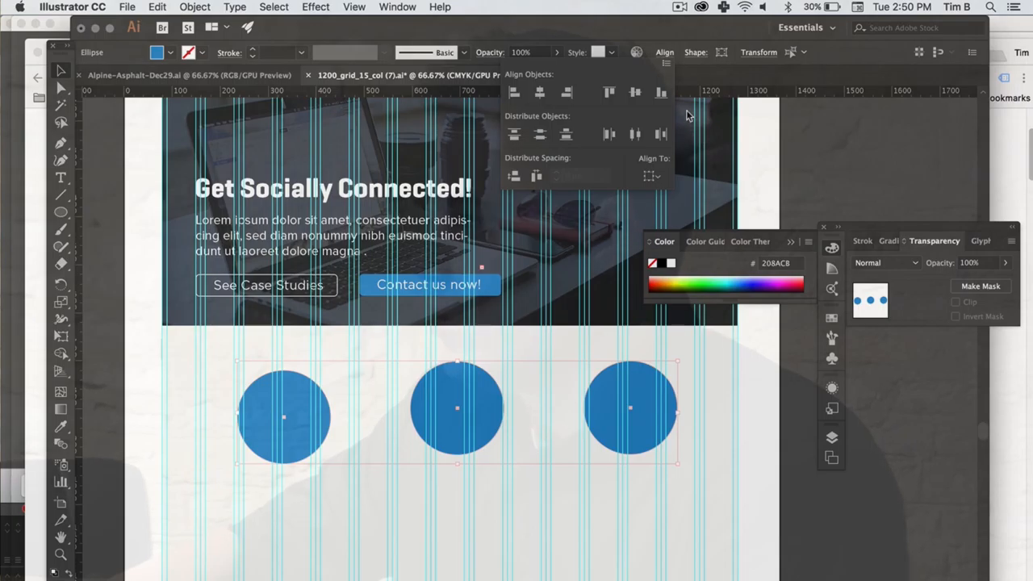
mouse_move(664, 51)
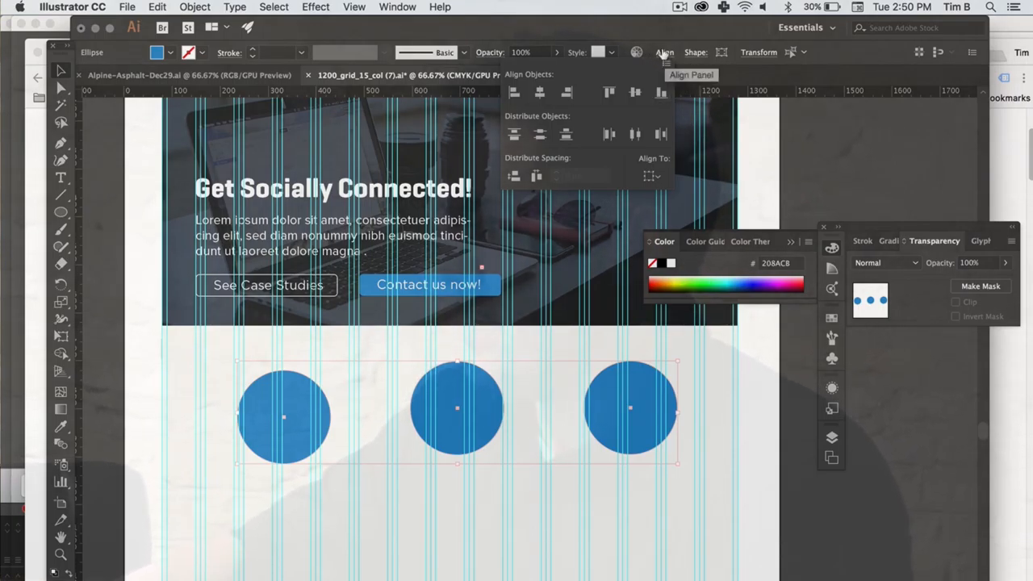
mouse_move(609, 91)
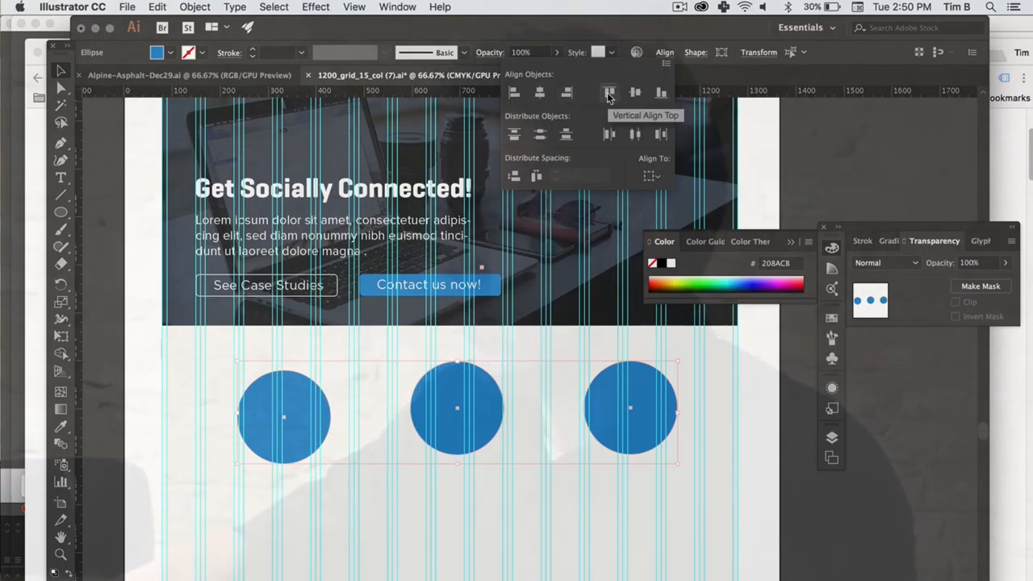
click(609, 91)
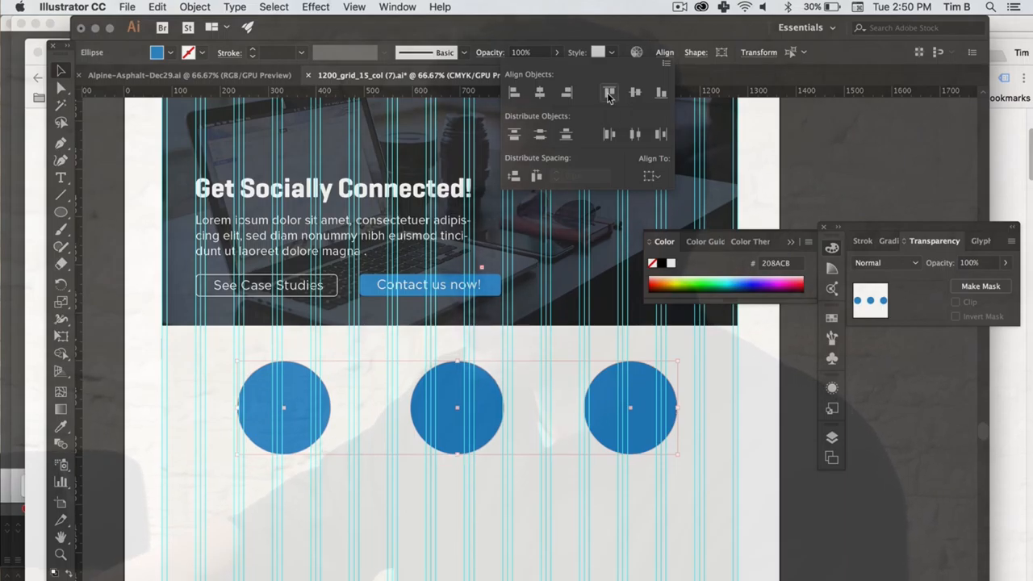
mouse_move(610, 91)
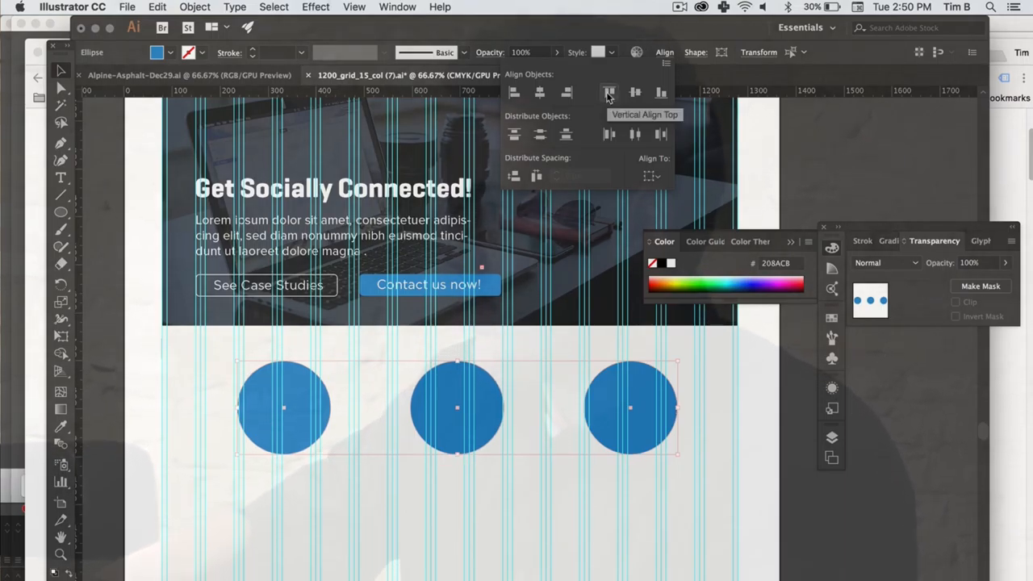
mouse_move(592, 133)
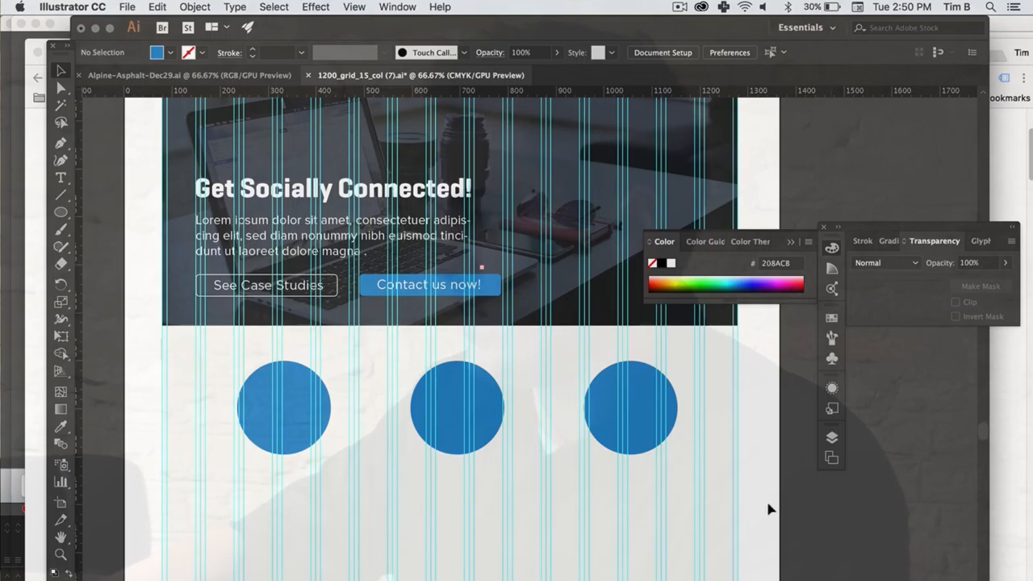
mouse_move(474, 463)
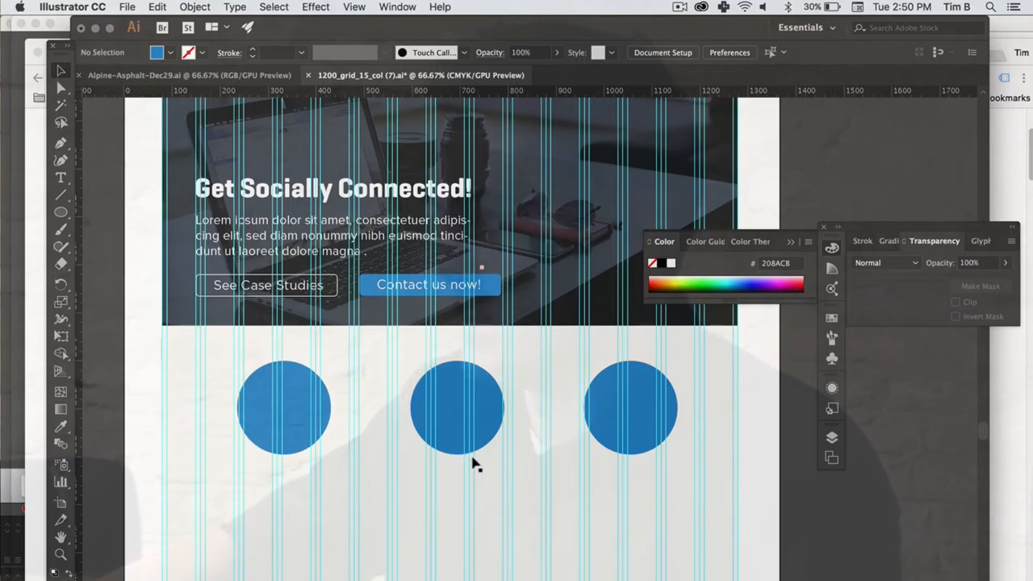